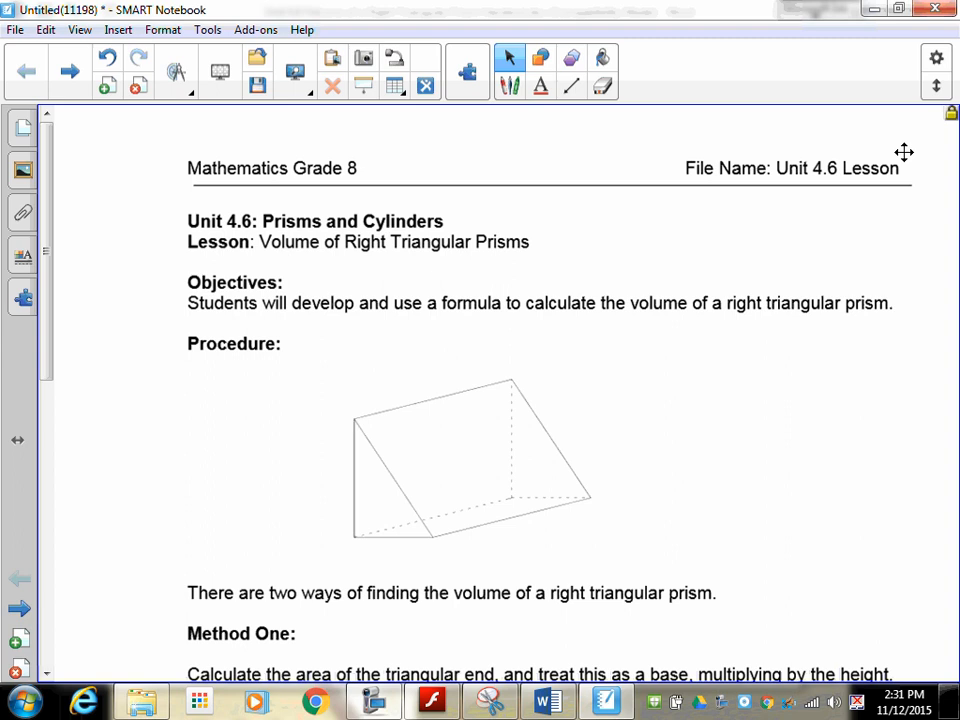
- Scroll down to the Method One example with its hatched base and 84 cm³ calculation
scroll(down, 3)
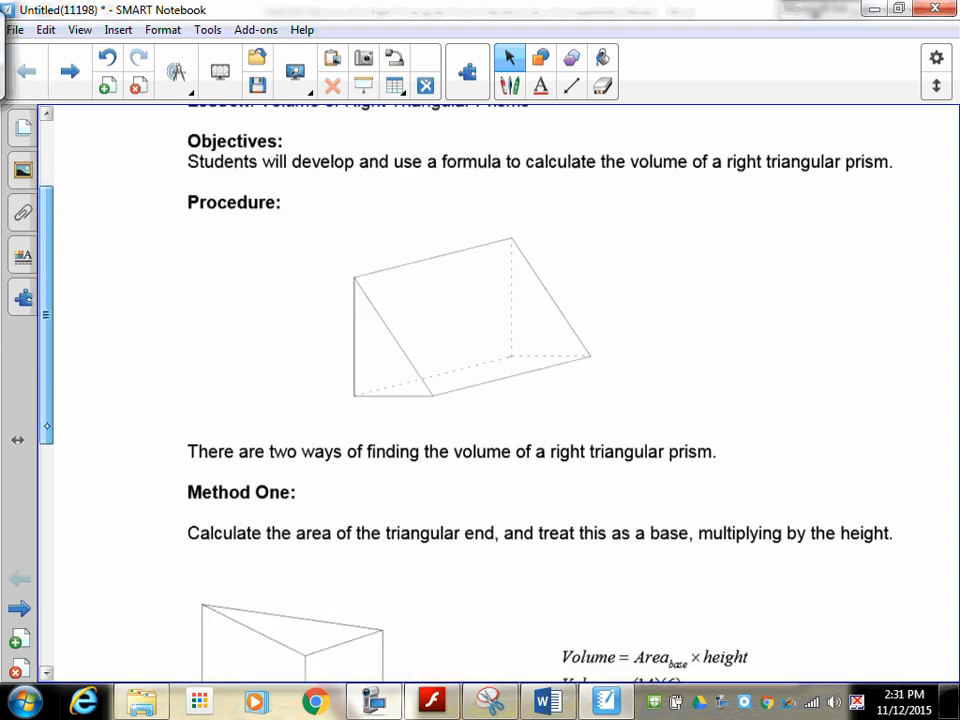
scroll(down, 3)
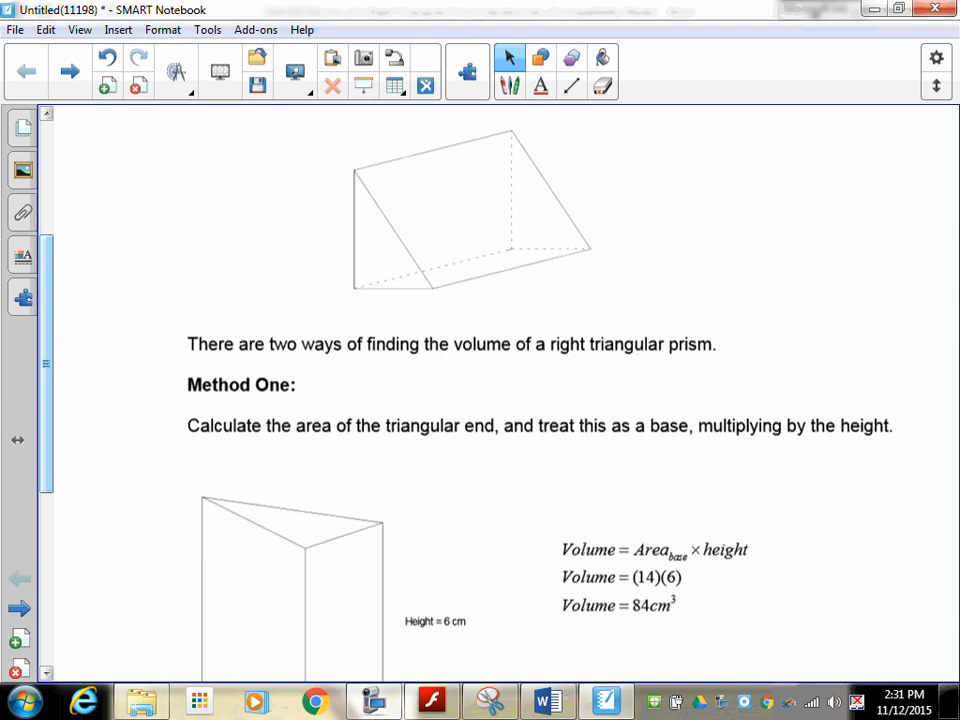
scroll(down, 3)
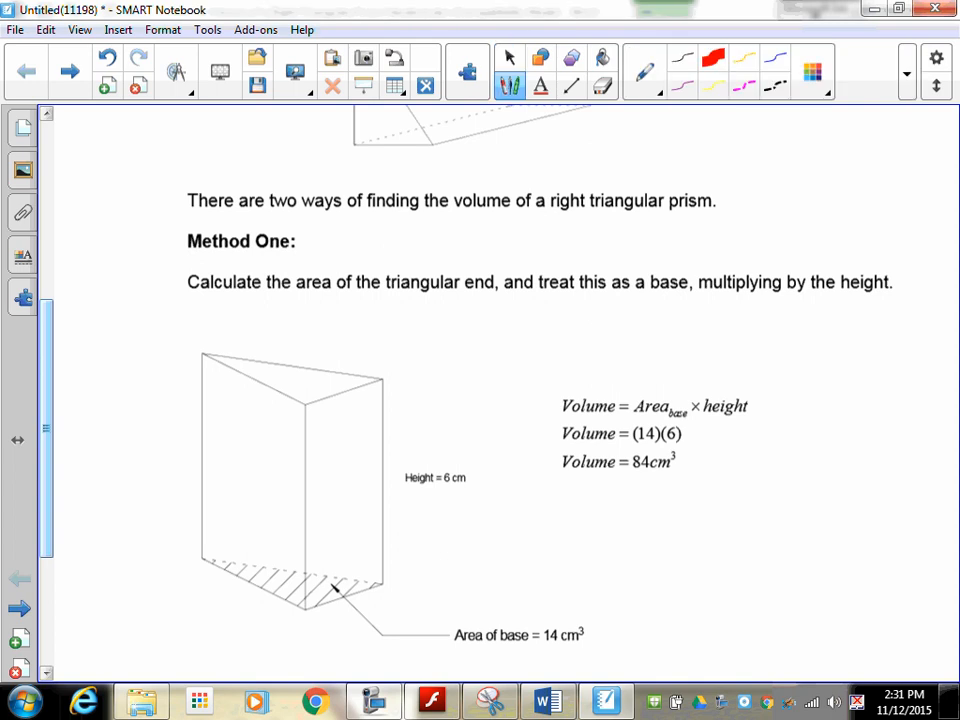
- Trace the prism's shaded base in ink and sketch a small labelled box beside it
drag(205, 560, 380, 585)
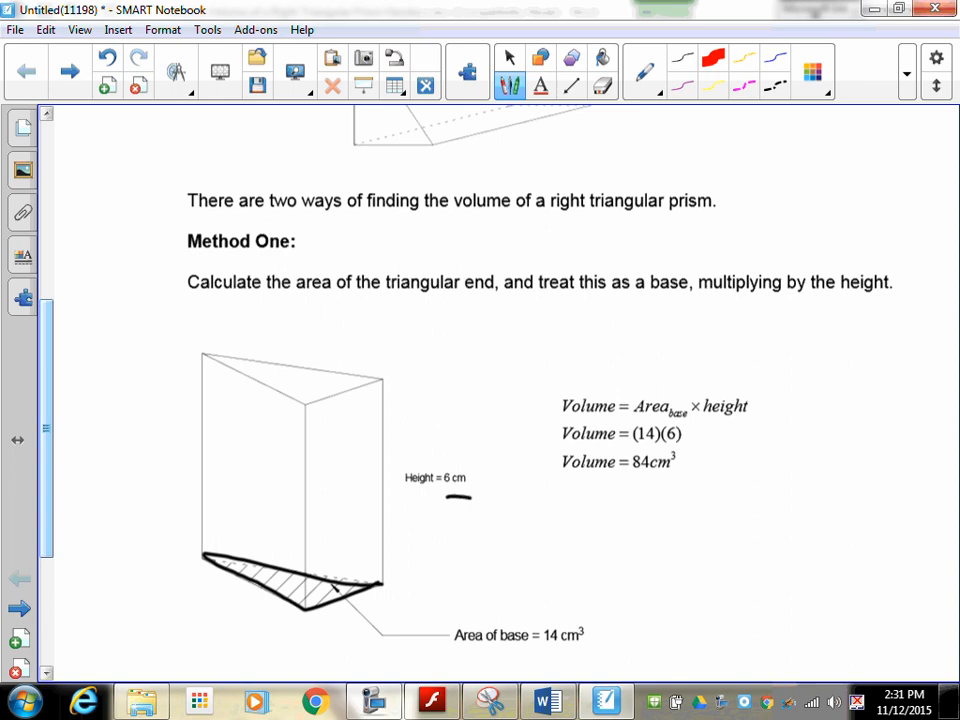
drag(76, 465, 76, 500)
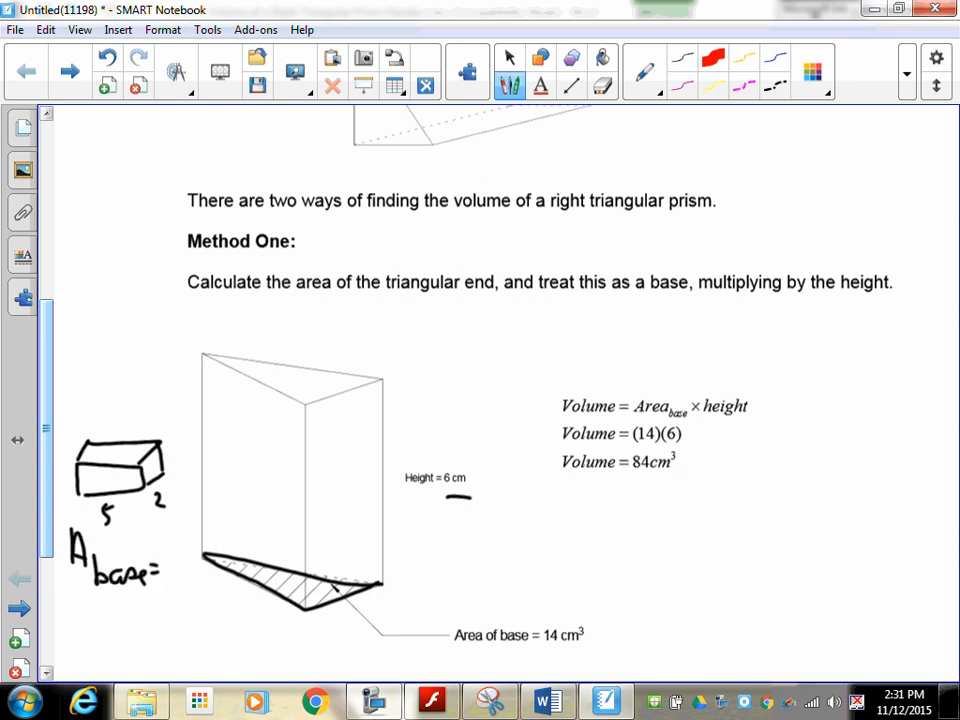
text(10m)
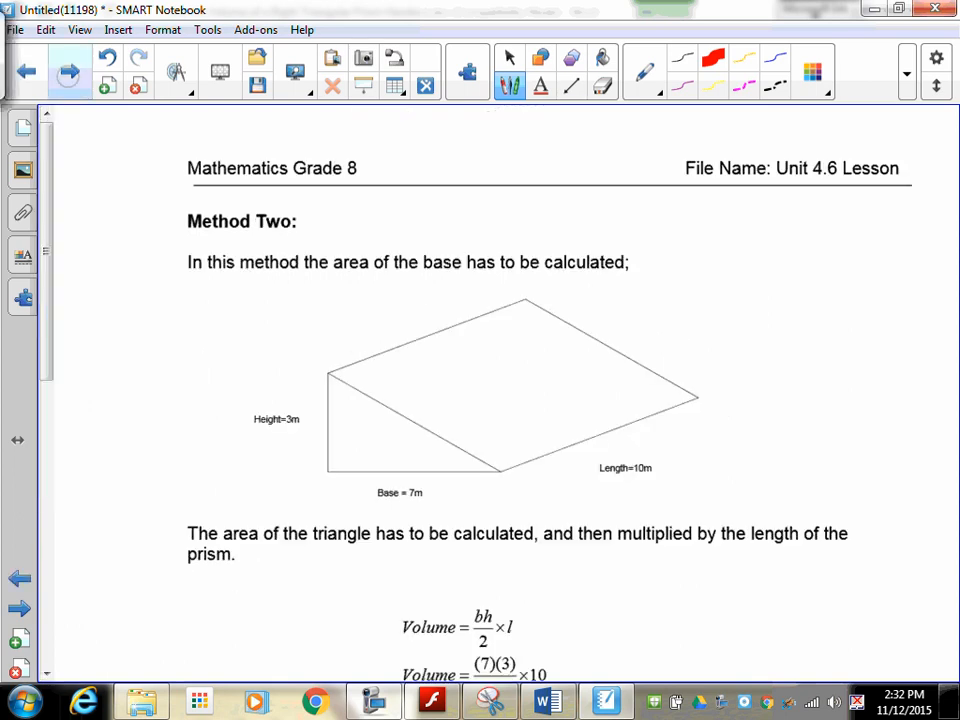
- Circle bh/2, hatch the triangular end, and circle the 7 m base and 3 m height
scroll(down, 3)
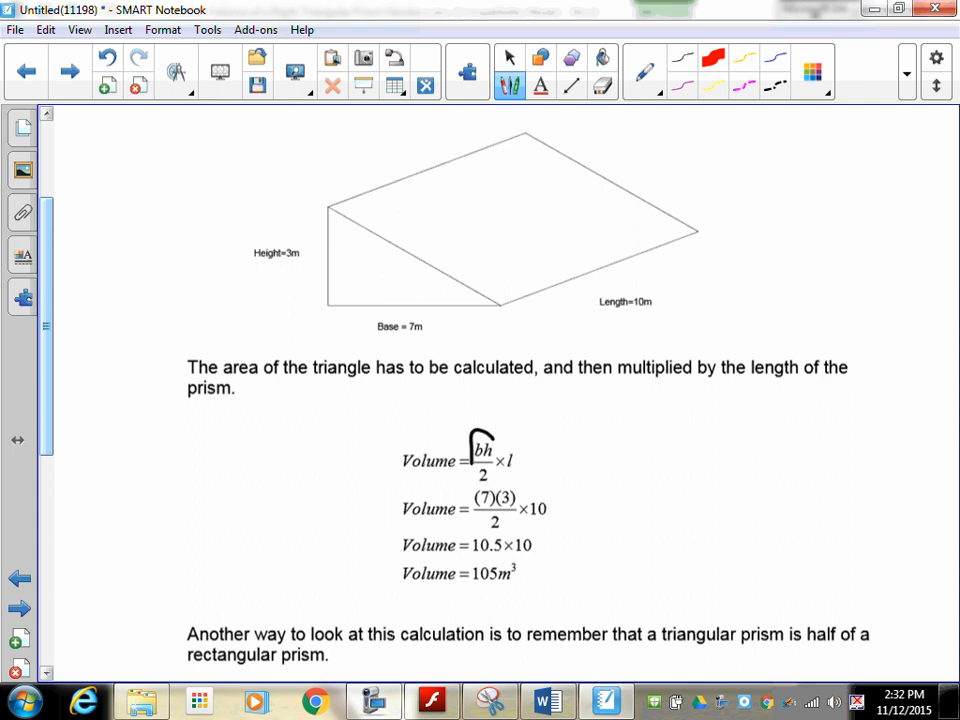
drag(470, 440, 490, 485)
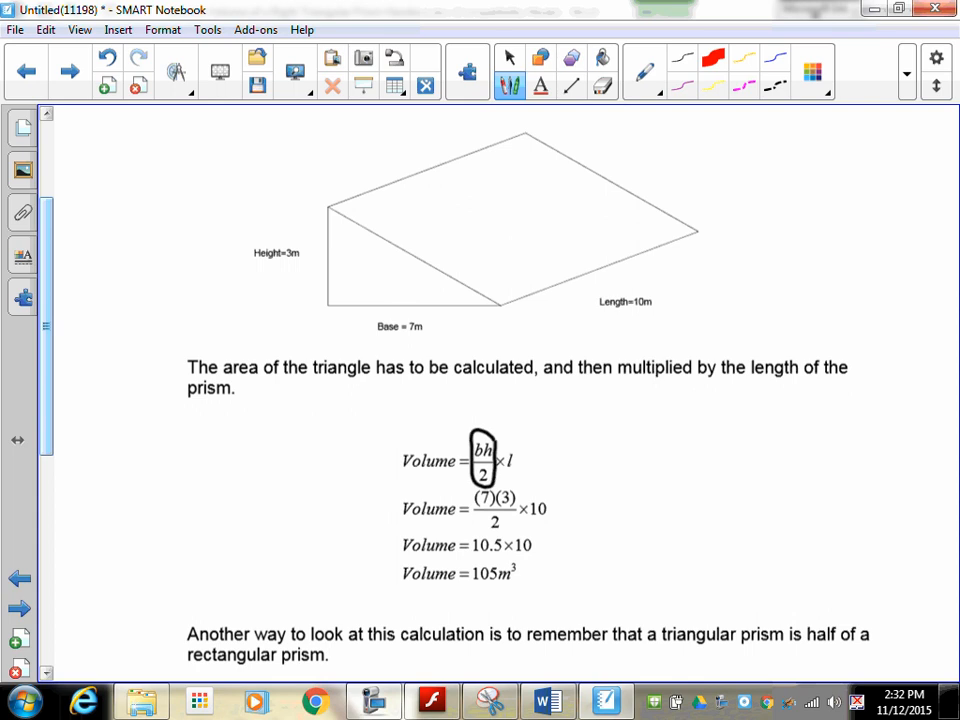
drag(340, 225, 400, 290)
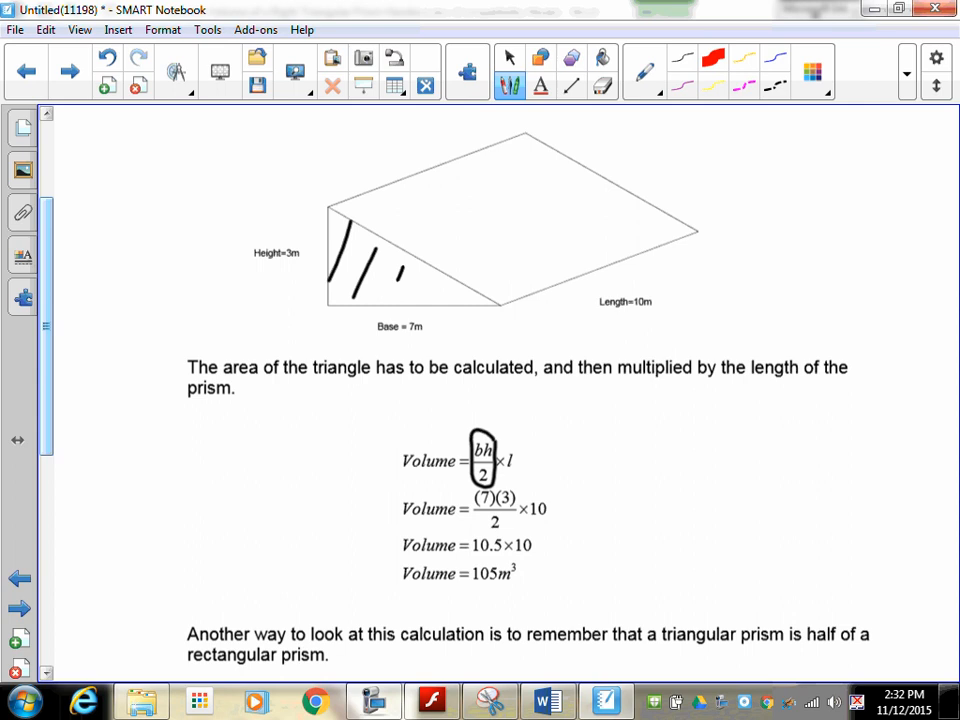
drag(420, 290, 480, 425)
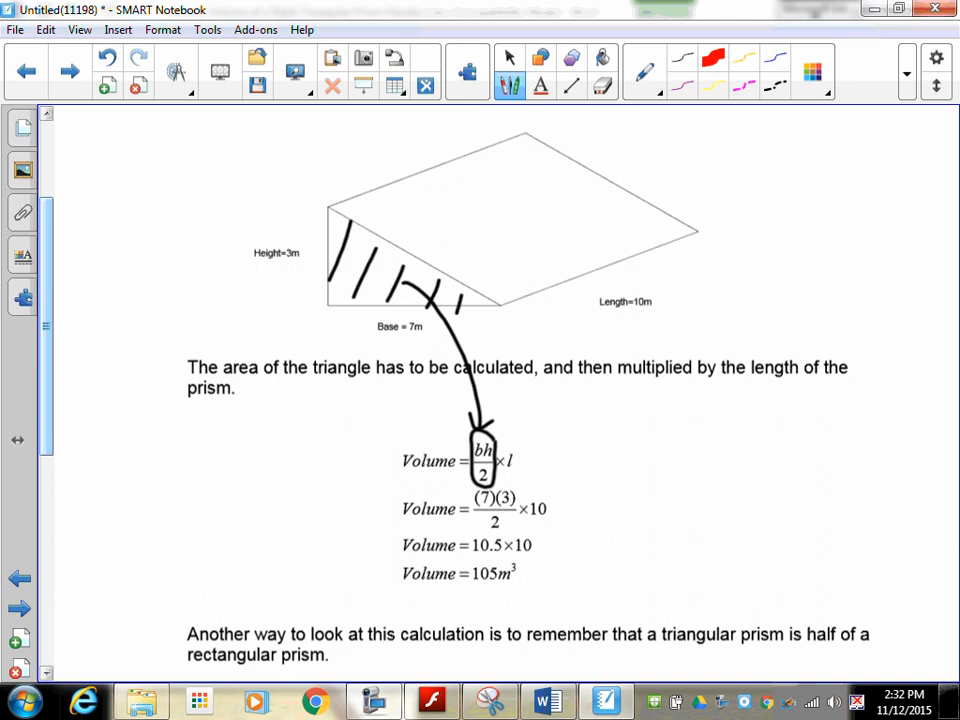
drag(515, 340, 695, 255)
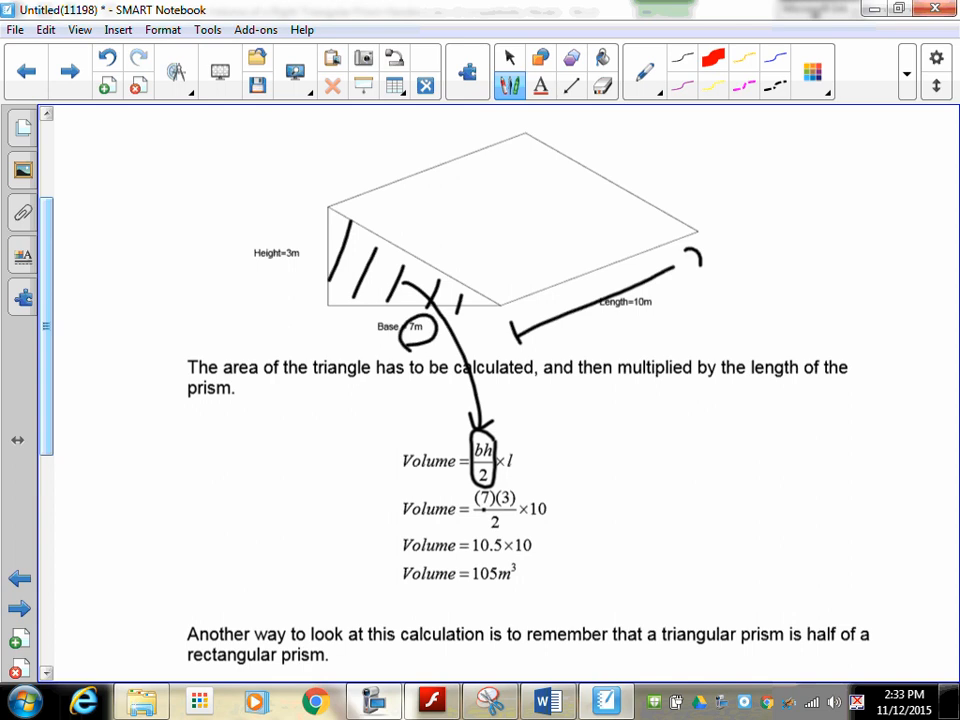
drag(280, 230, 310, 270)
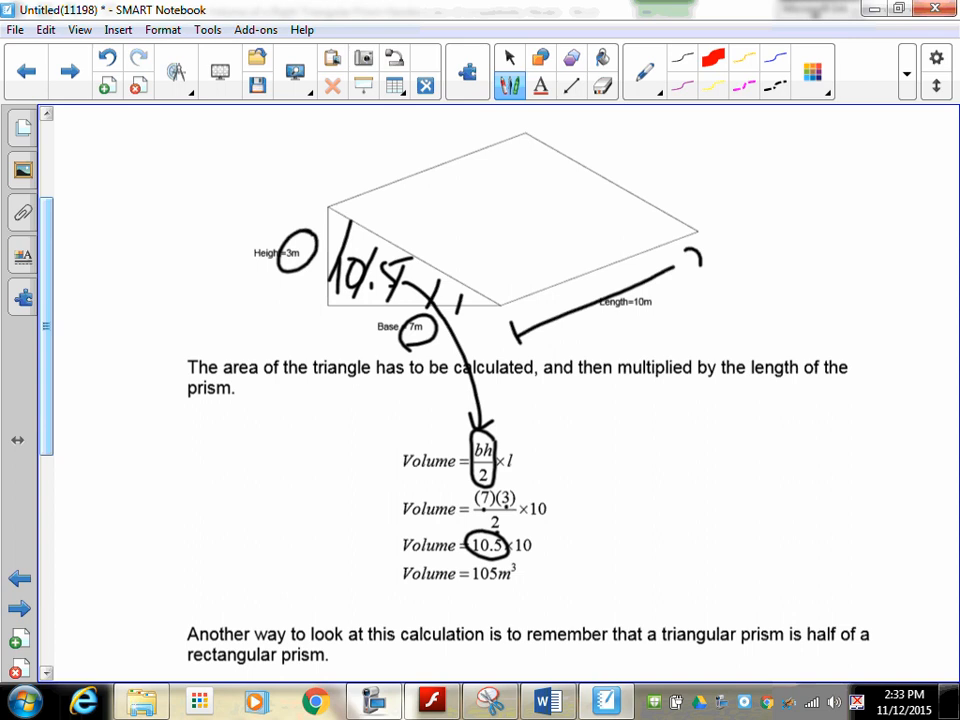
- Draw an arrow from the length to the ×10 step and underline 105 m³
scroll(up, 3)
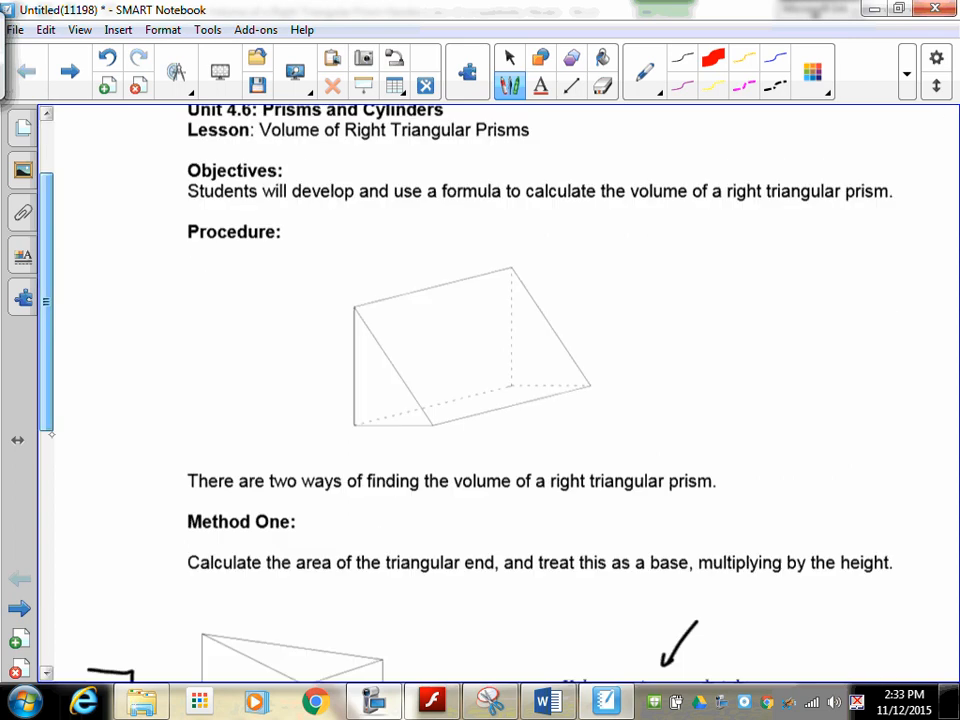
scroll(down, 3)
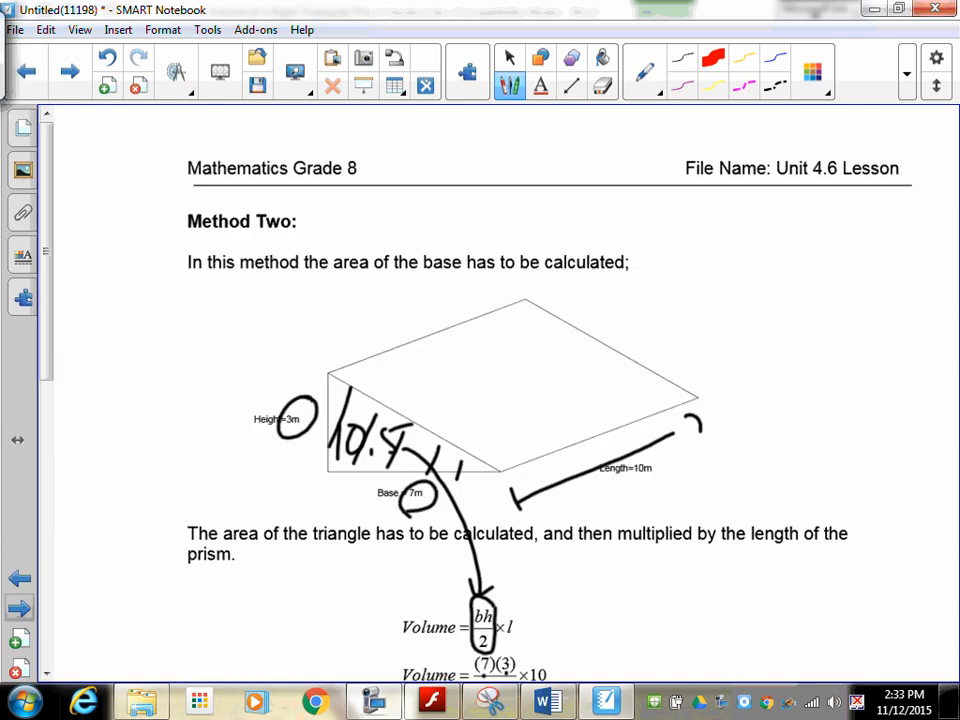
scroll(down, 3)
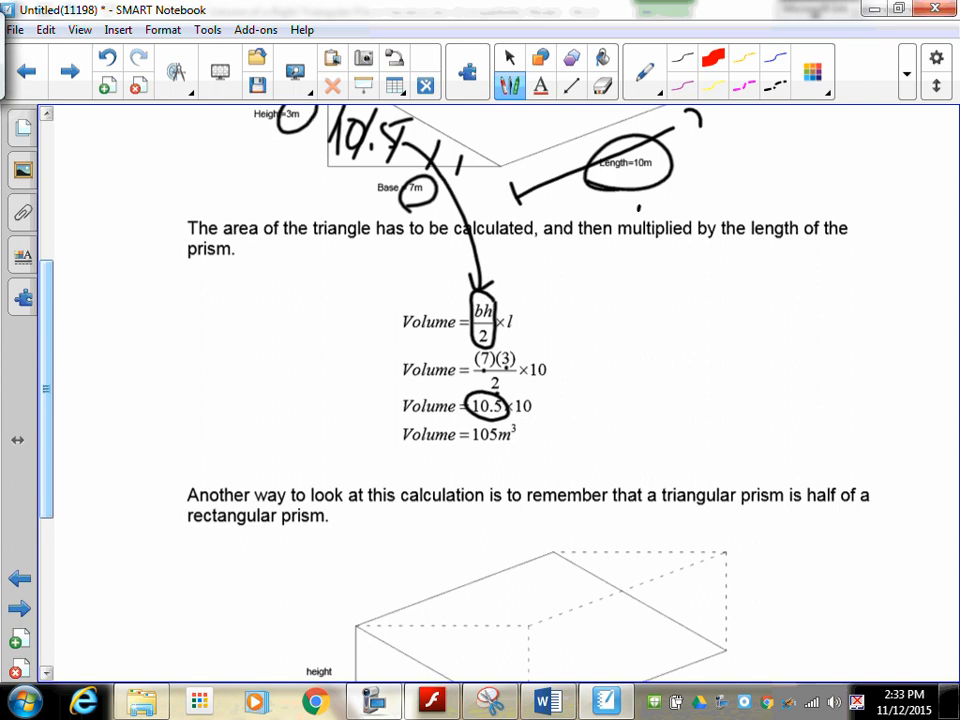
drag(640, 210, 560, 375)
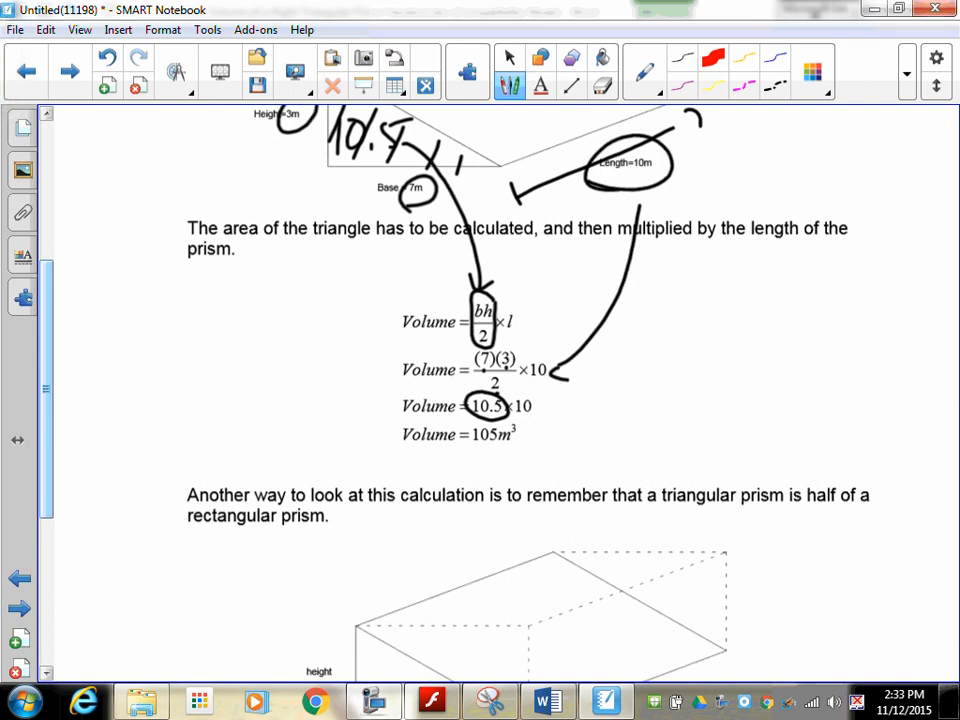
drag(470, 447, 505, 447)
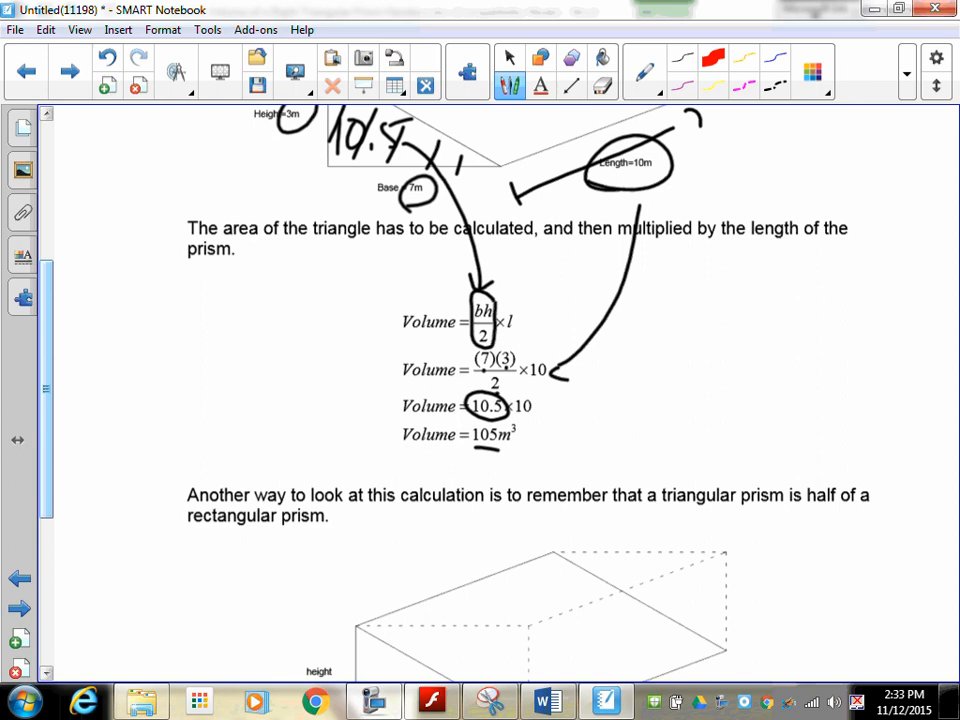
scroll(down, 3)
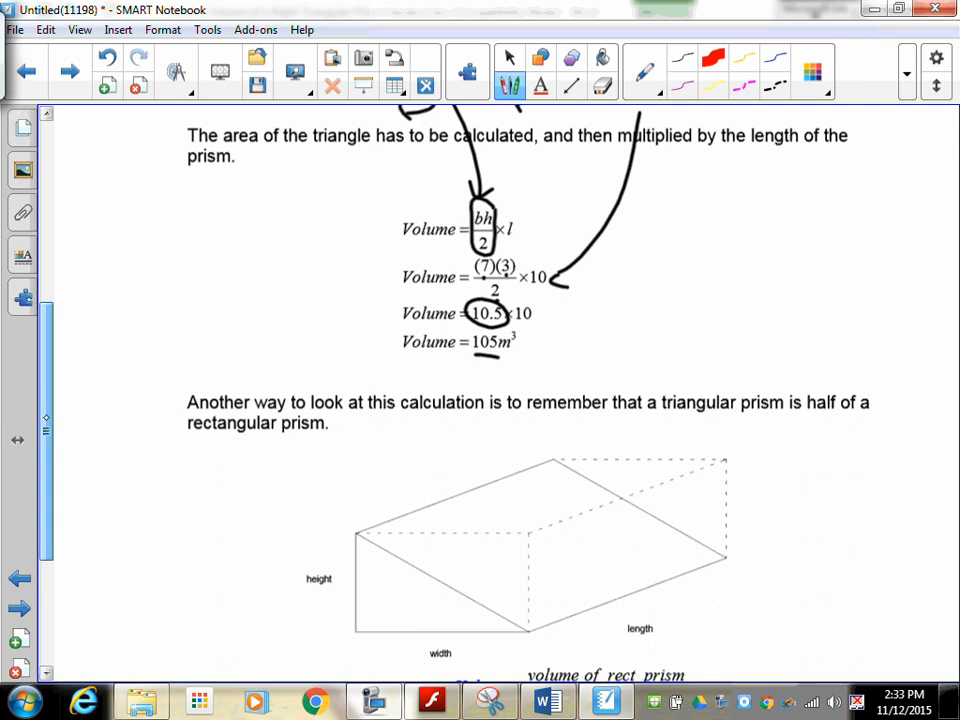
- Sketch the rectangular prism outline around the triangular prism in ink
scroll(down, 3)
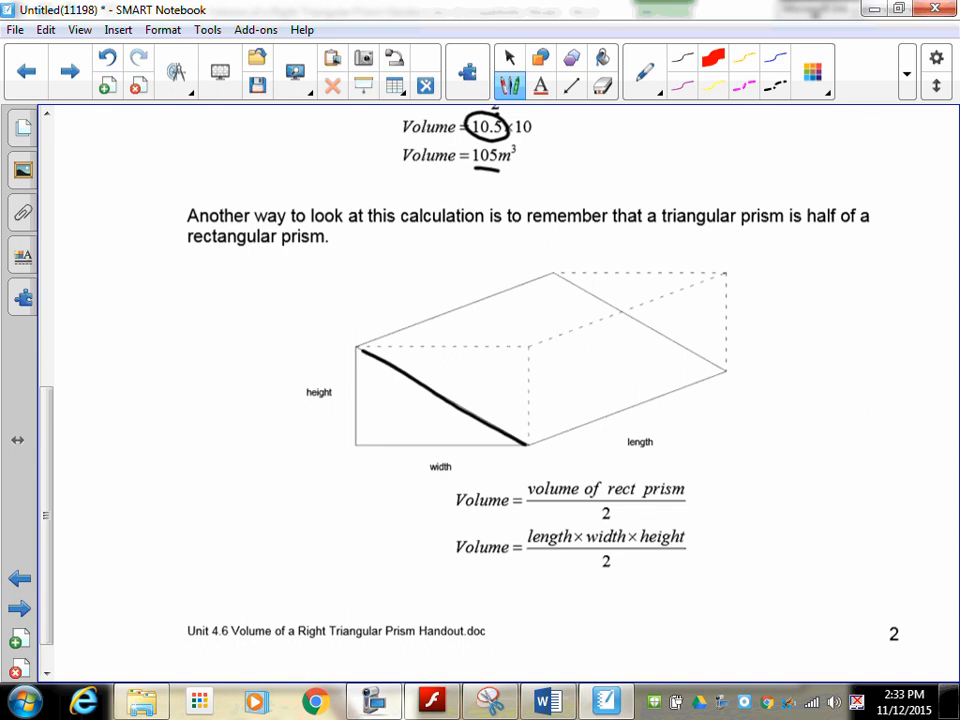
drag(353, 349, 475, 350)
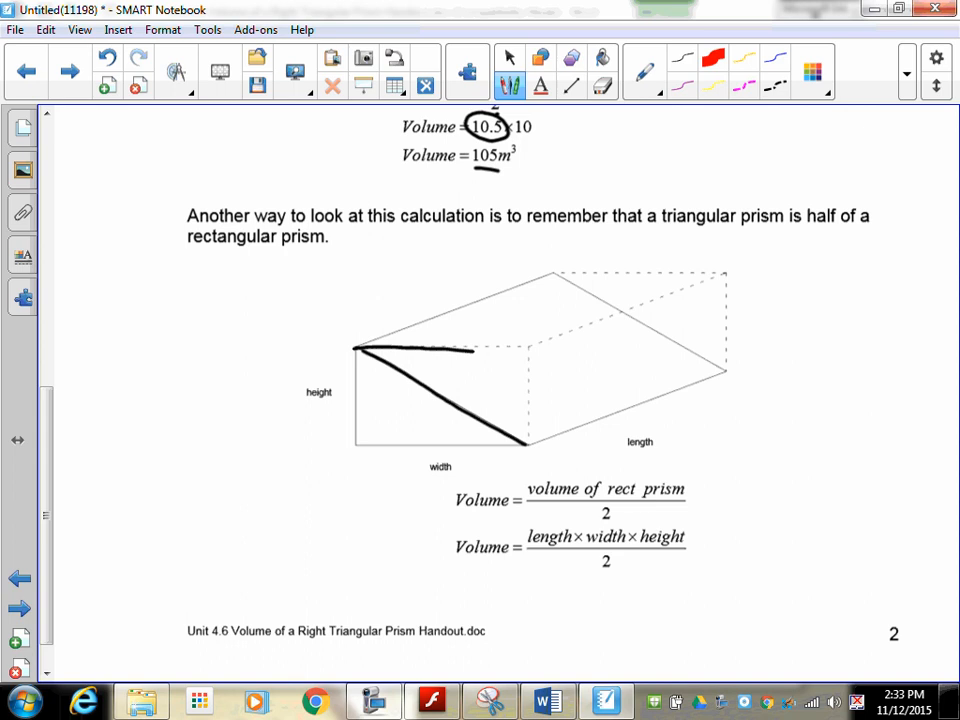
drag(350, 345, 525, 445)
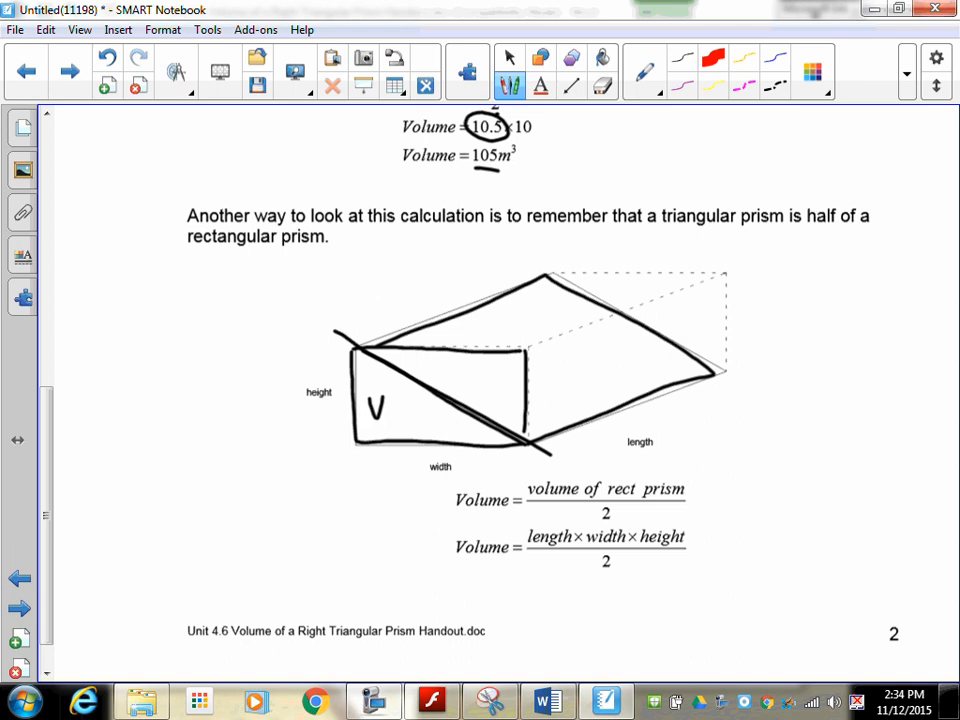
- Erase the prism ink and close Snipping Tool, answering its save prompt
scroll(down, 3)
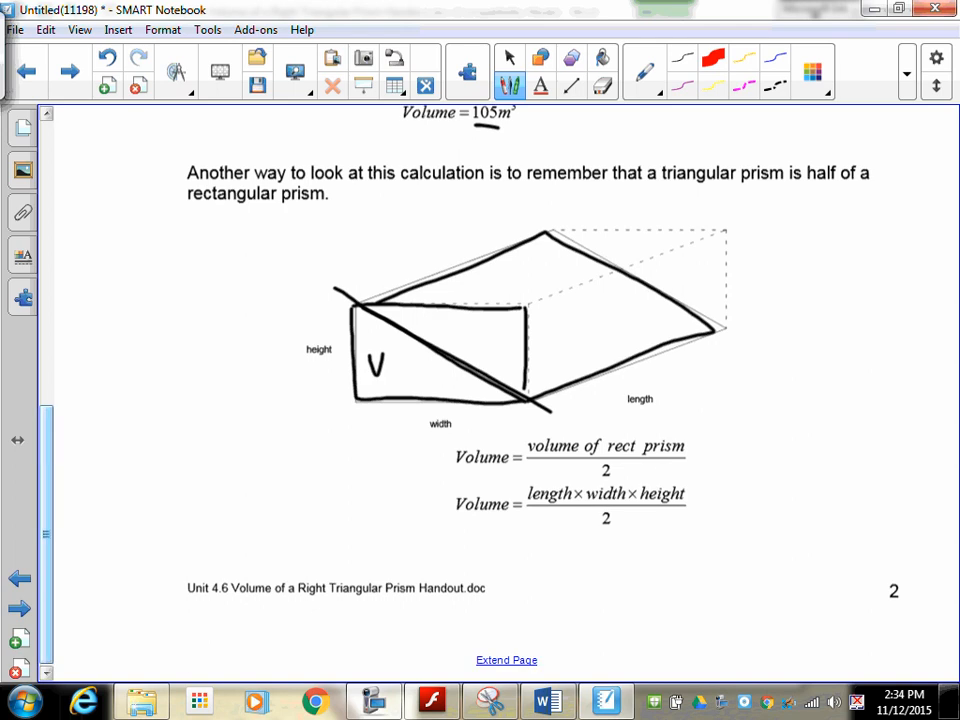
drag(358, 300, 355, 390)
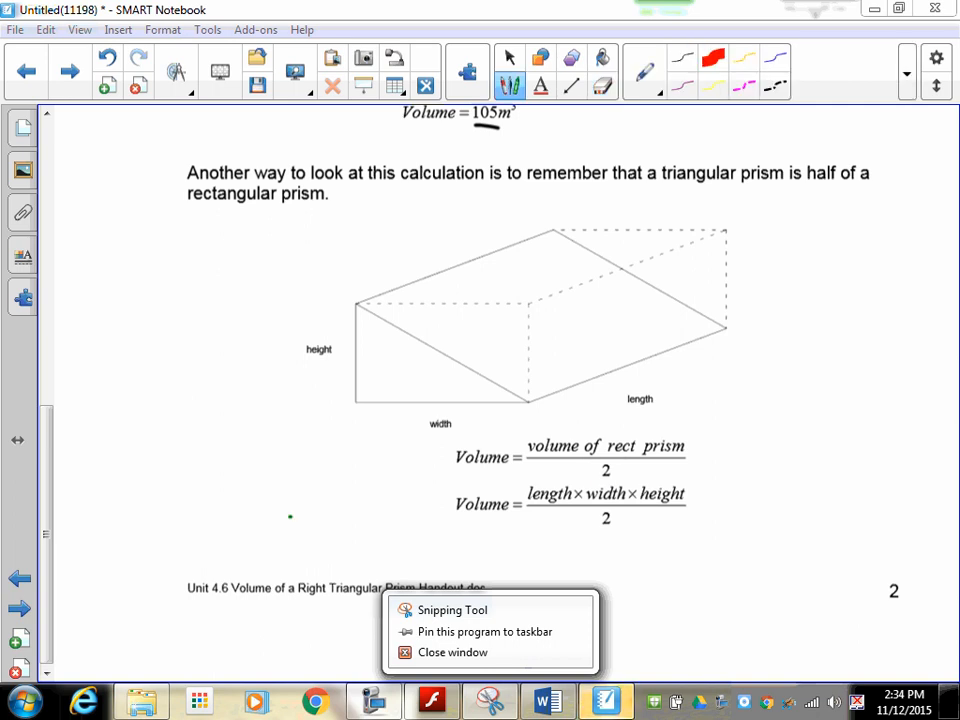
mouse_move(648, 708)
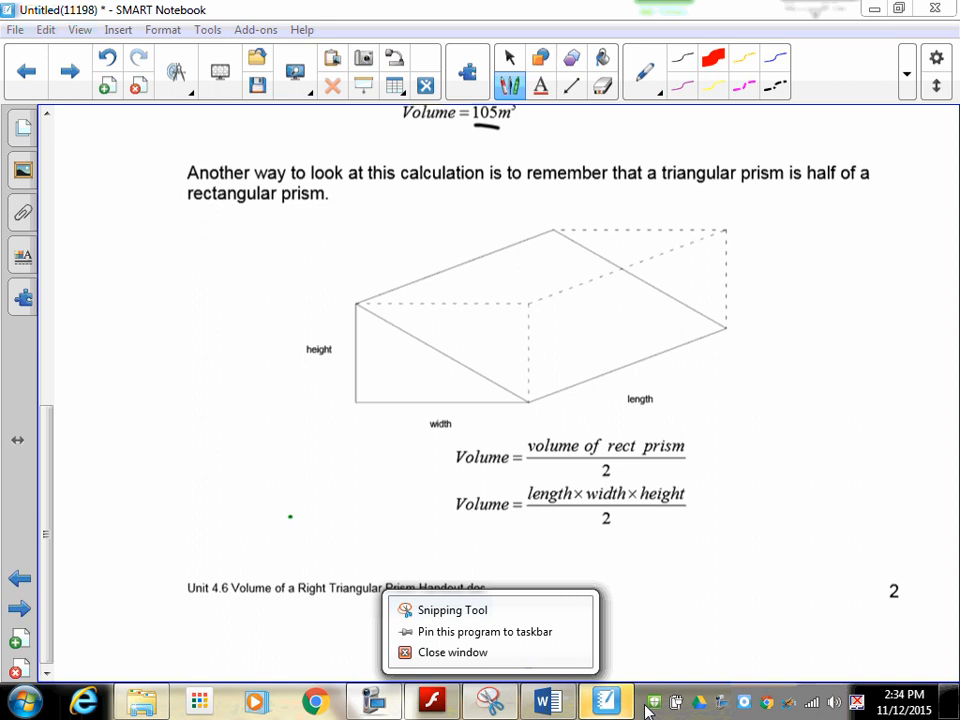
click(452, 610)
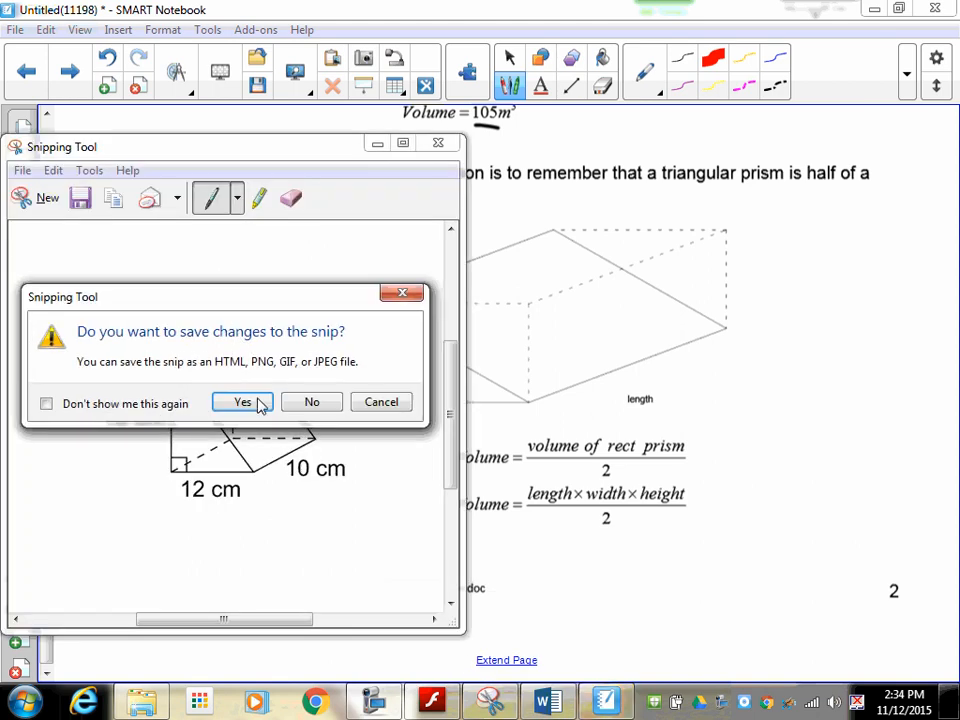
click(311, 401)
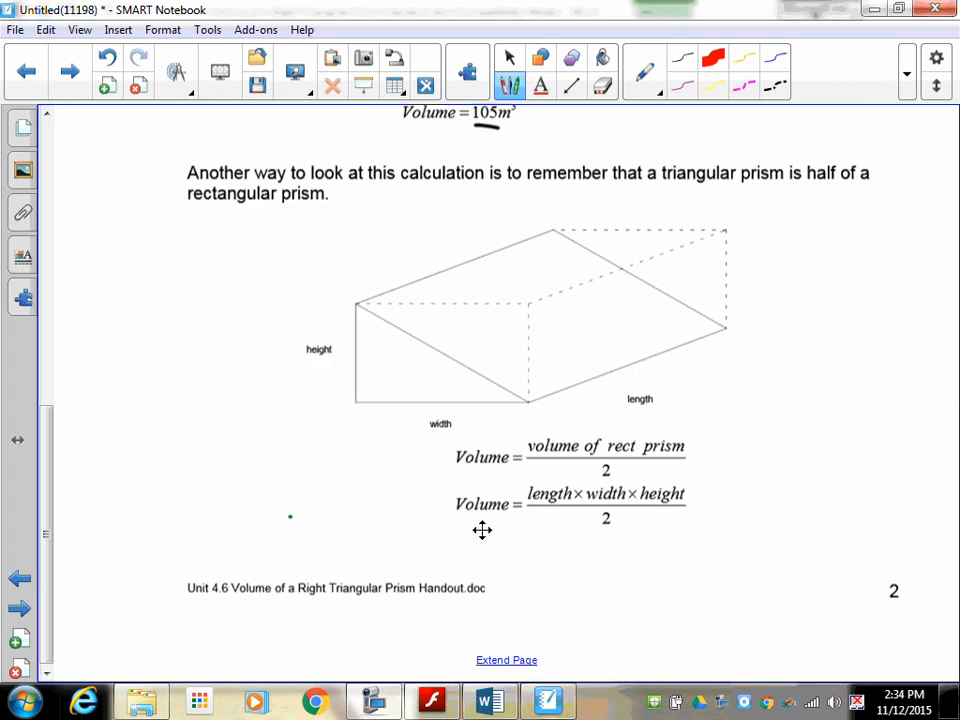
- On the Example page, write V = (9)(6)(5)/2 for the 5 m, 6 m, 9 m prism
click(20, 579)
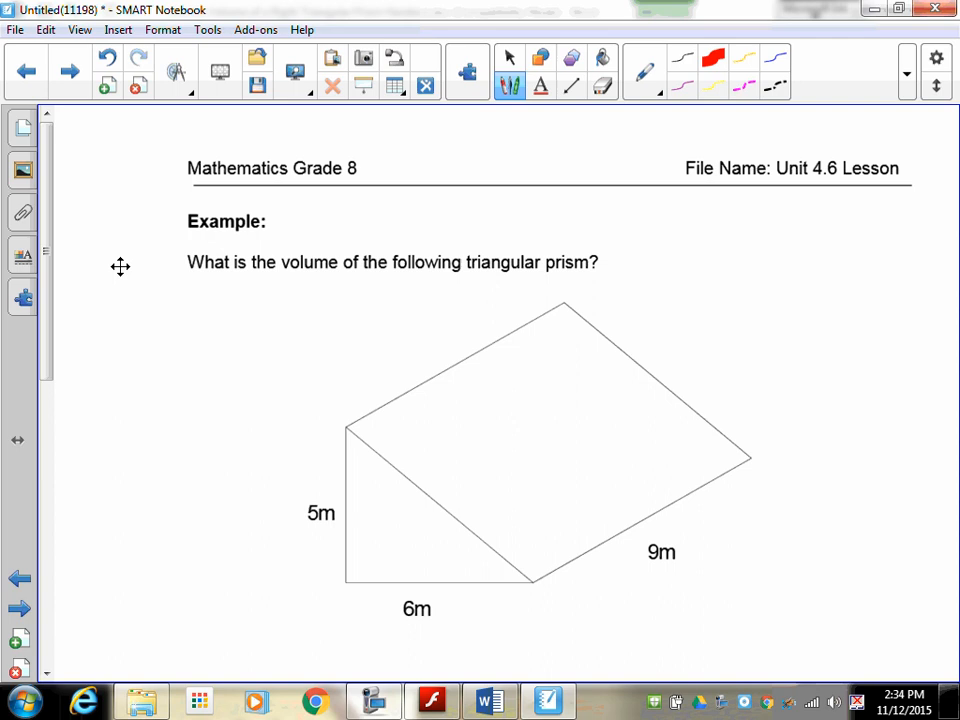
scroll(down, 3)
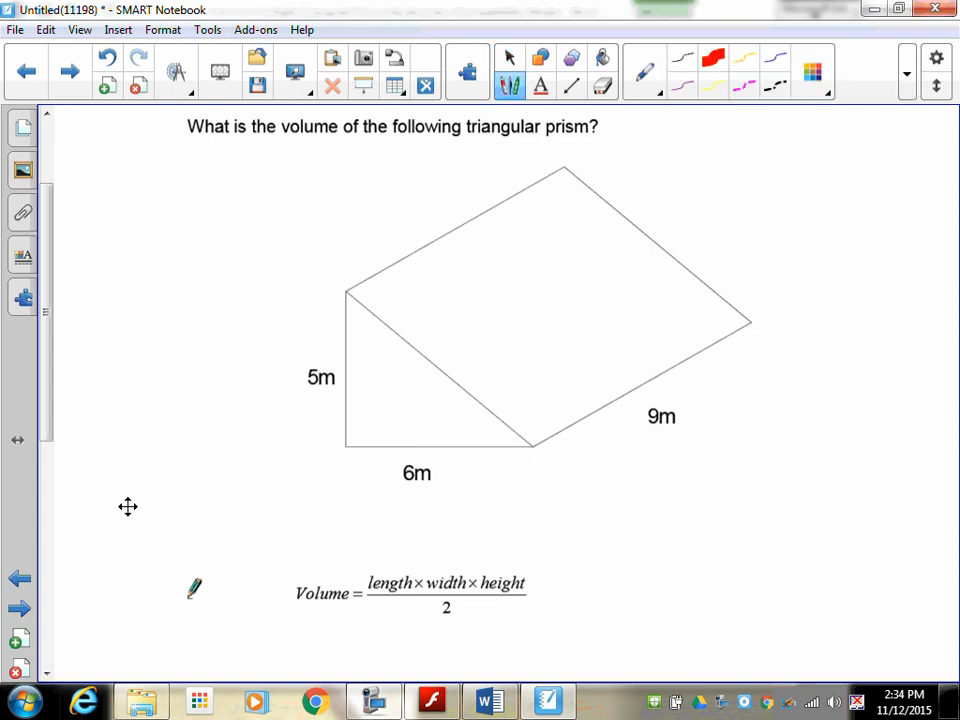
scroll(down, 3)
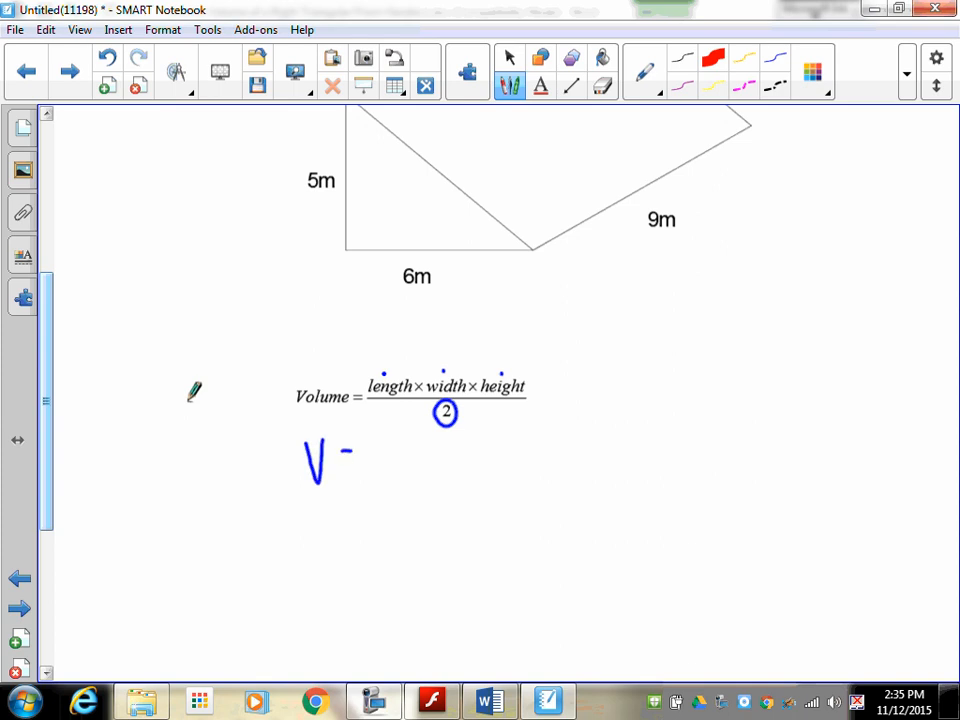
drag(345, 455, 352, 462)
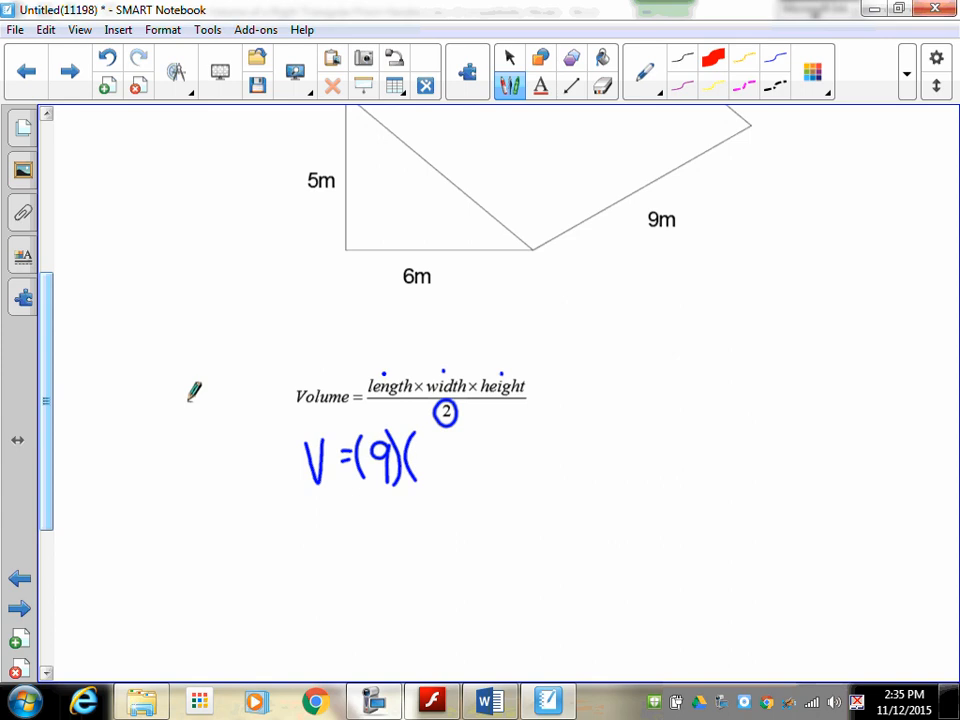
drag(420, 460, 480, 460)
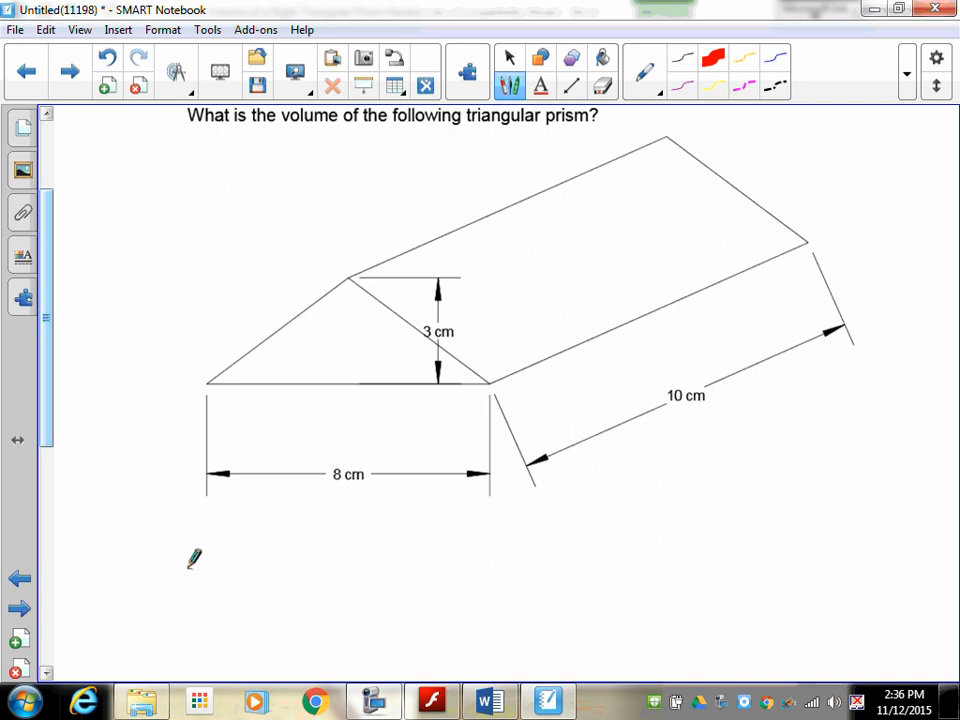
- Draw the dotted height line and write V = lwh/2 = (10)(8)(3)/2 = 120 cm
drag(349, 278, 351, 375)
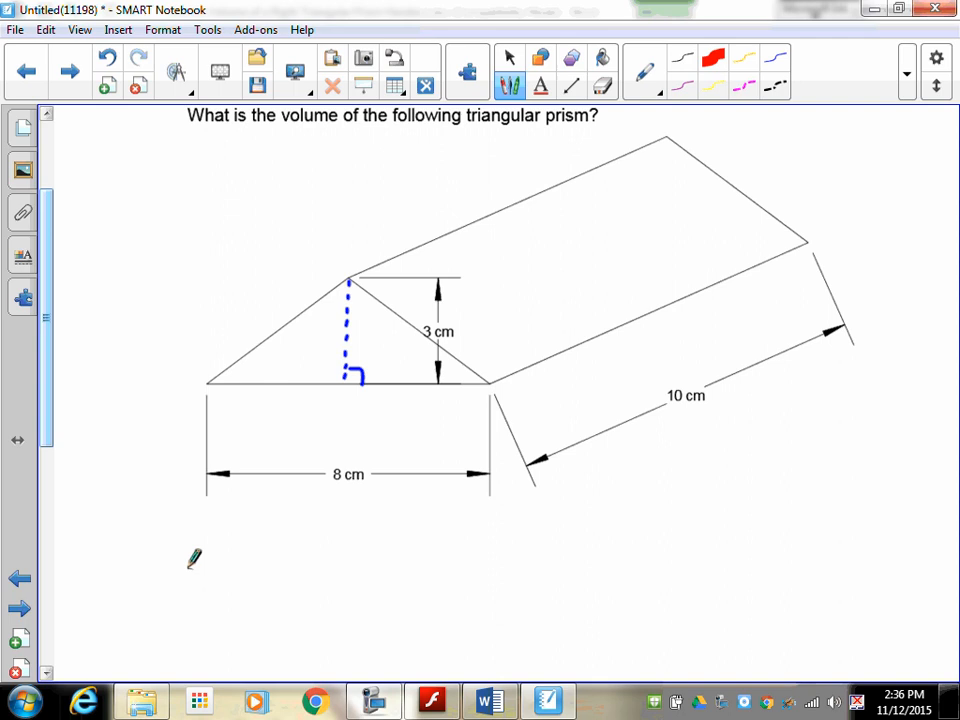
scroll(down, 3)
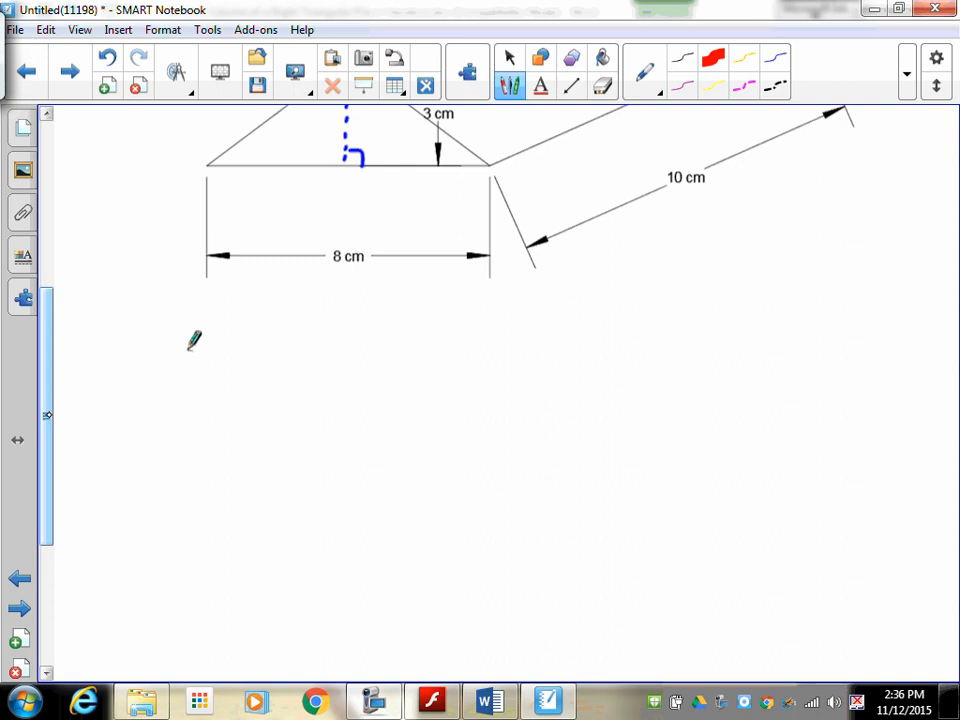
drag(235, 360, 350, 355)
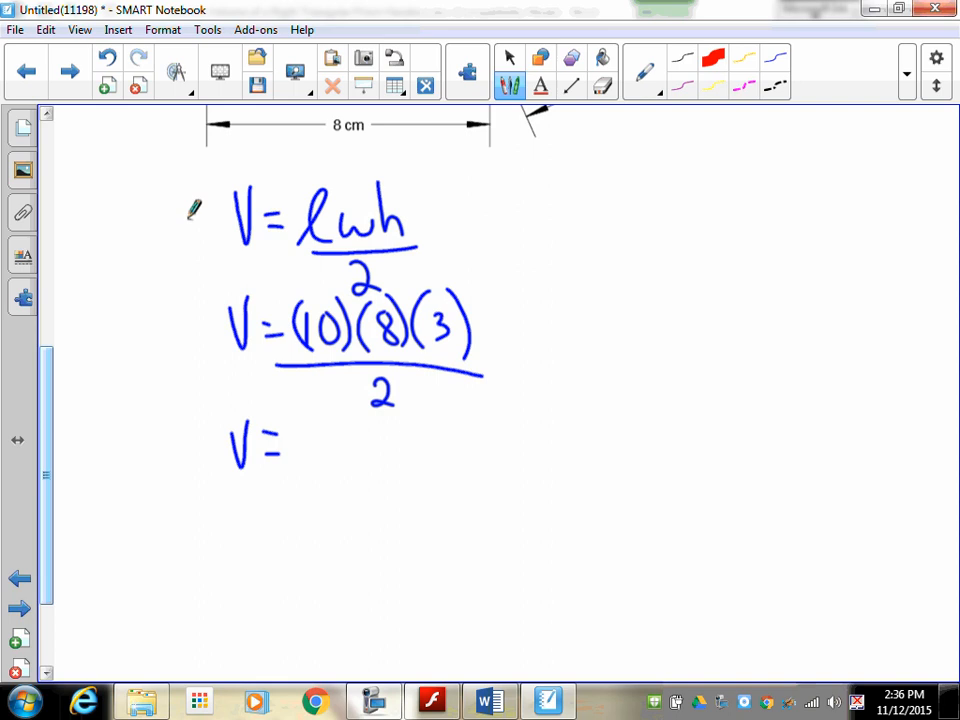
drag(310, 430, 310, 462)
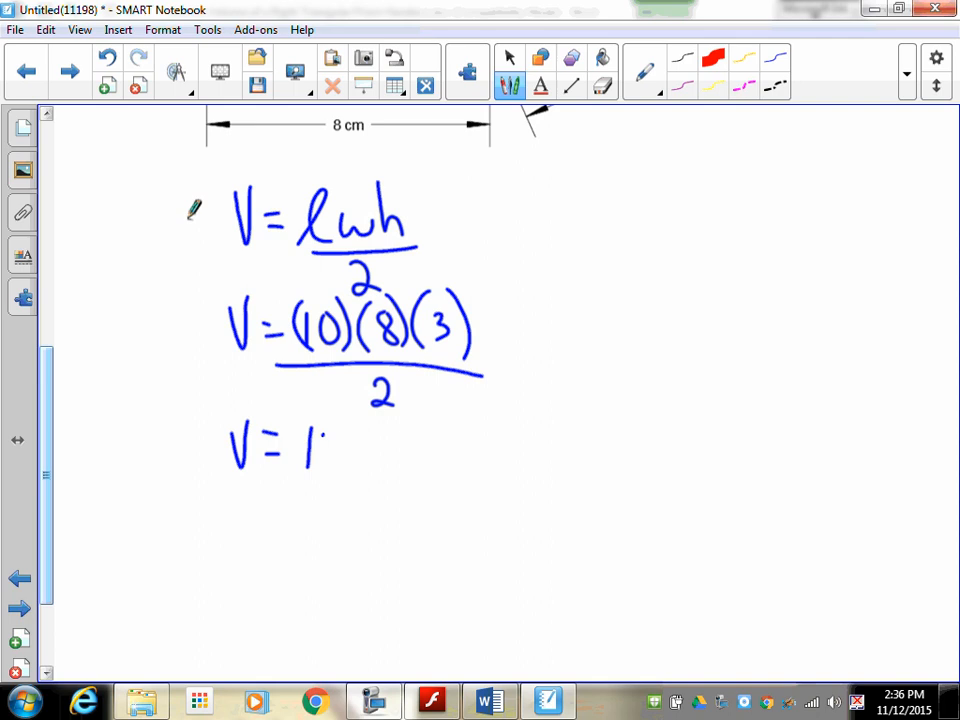
drag(320, 450, 445, 450)
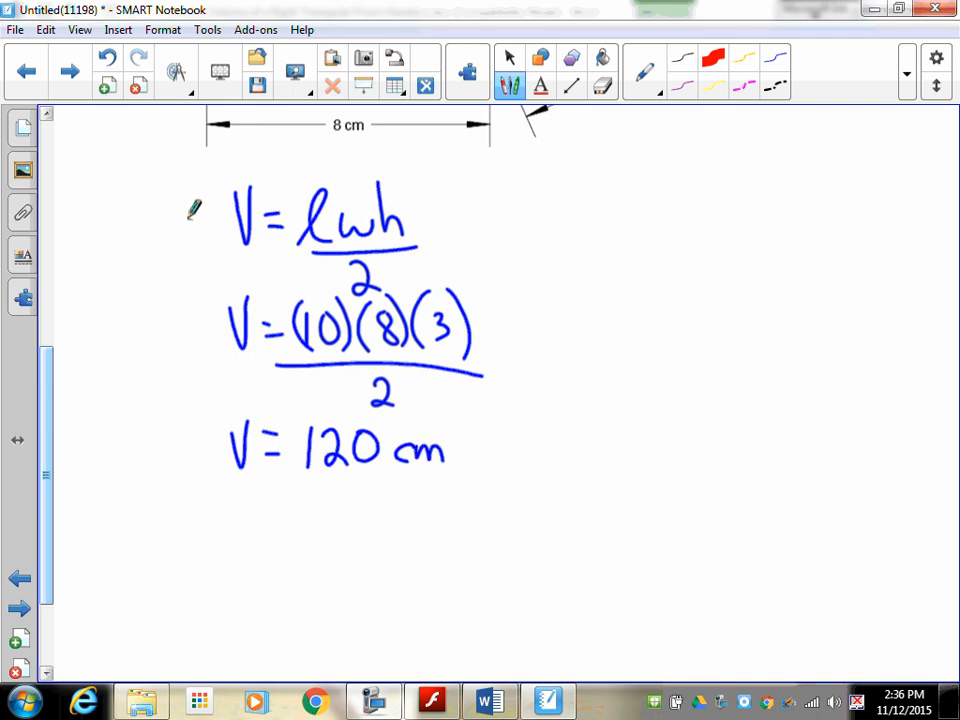
drag(450, 425, 460, 440)
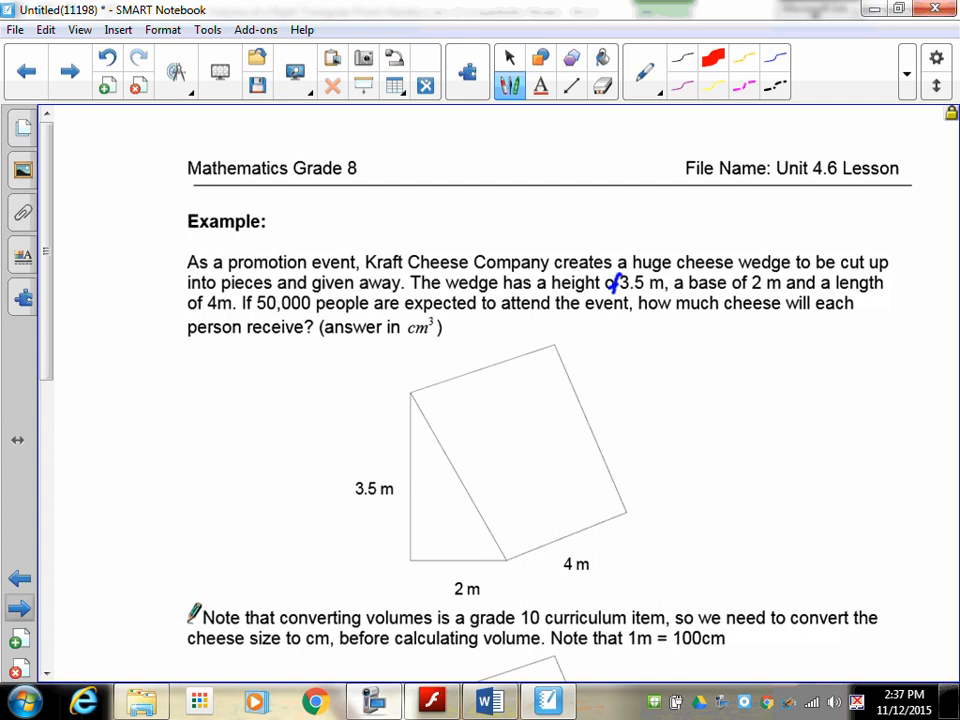
- Underline 1m and 100cm, then write ×100 conversions giving 350, 200 and 400 cm
scroll(down, 3)
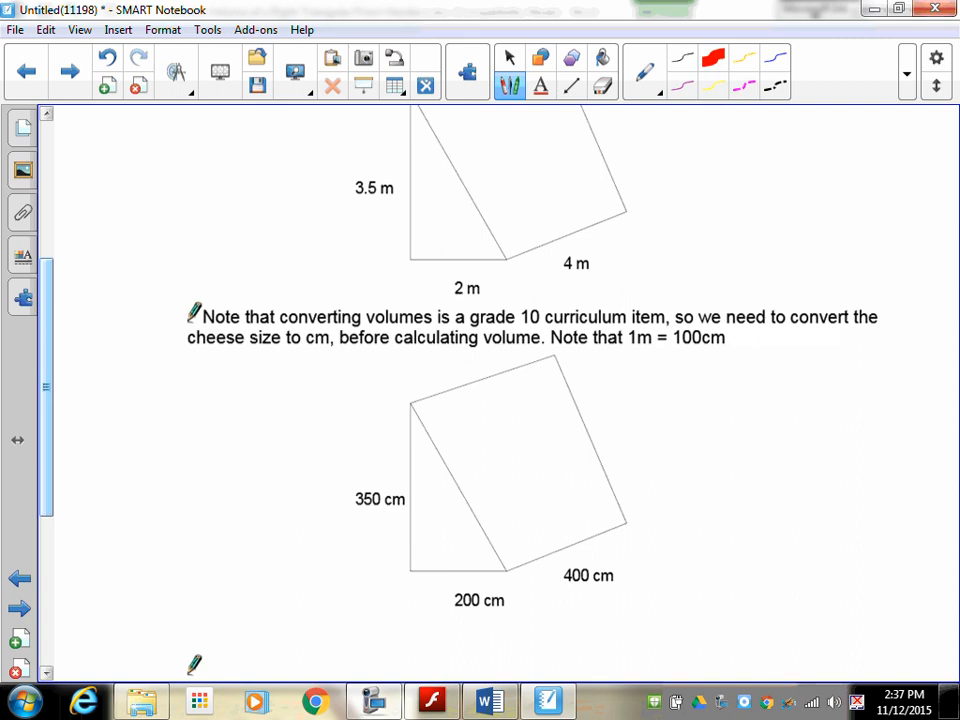
drag(628, 358, 655, 356)
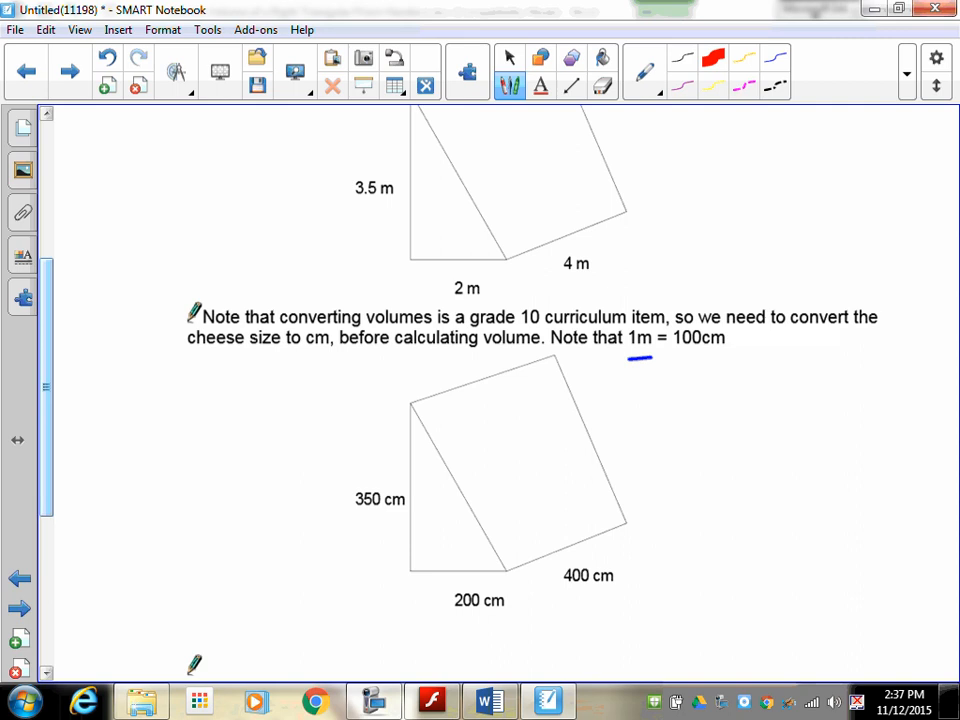
drag(685, 360, 715, 358)
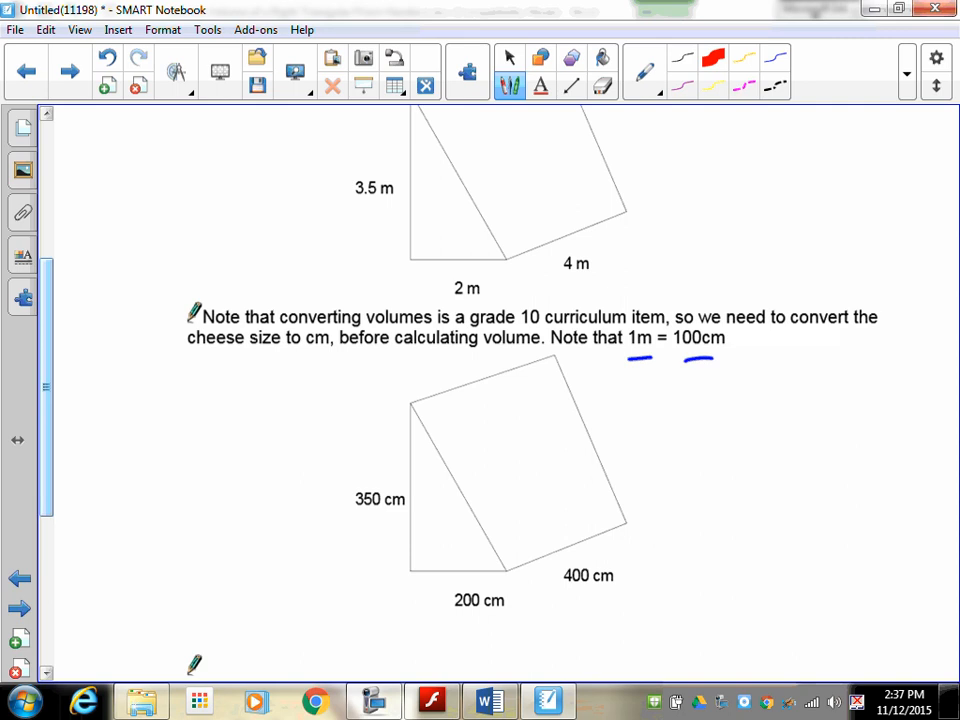
drag(312, 214, 332, 236)
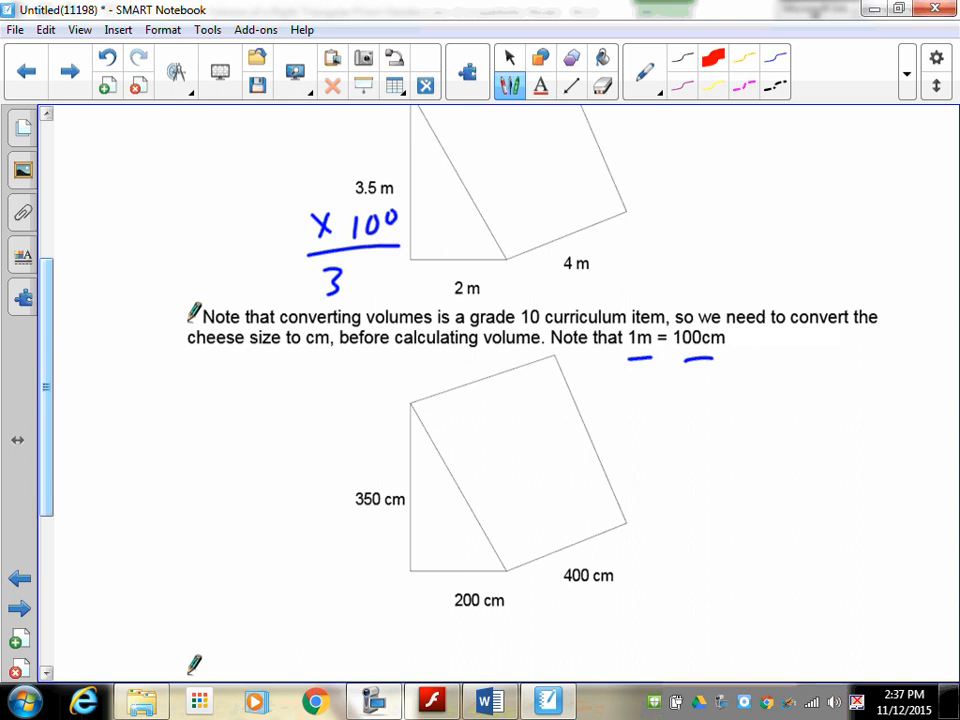
drag(345, 280, 385, 285)
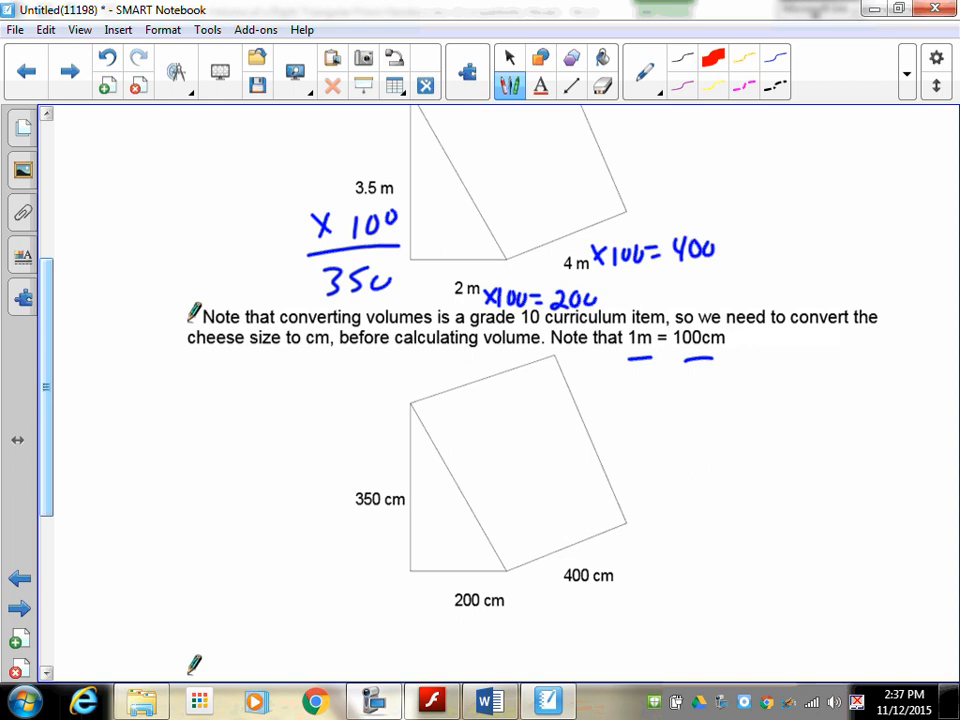
scroll(down, 3)
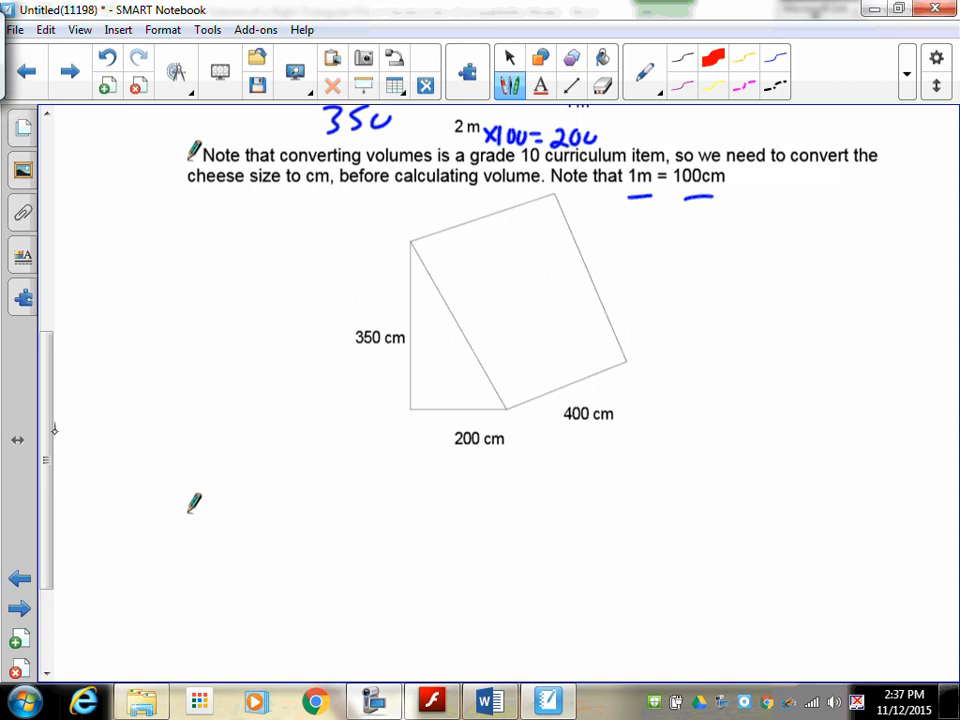
scroll(down, 3)
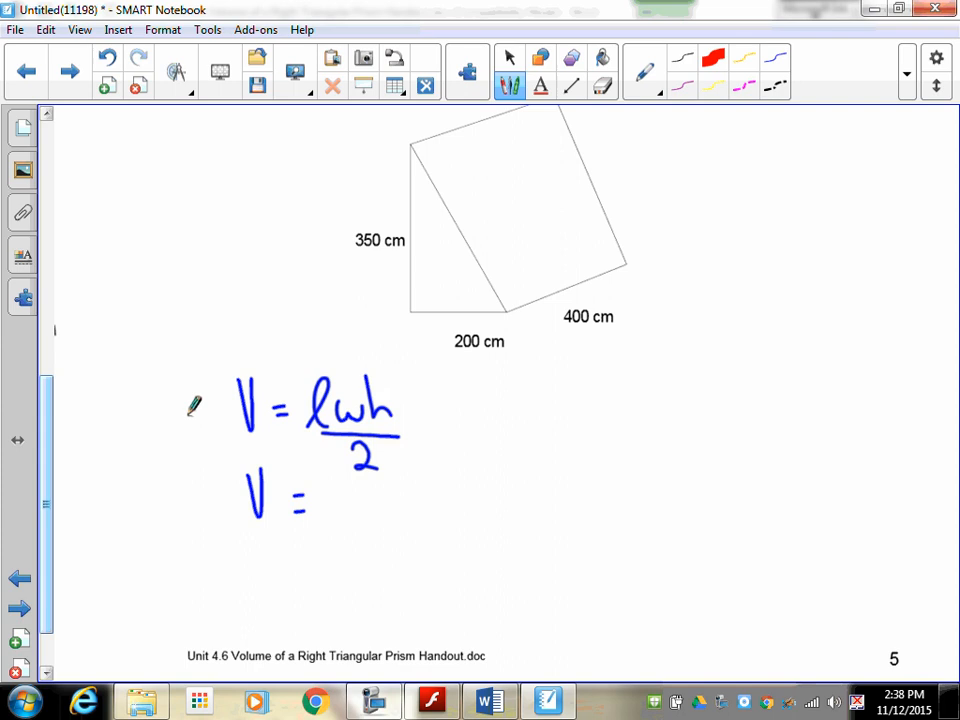
- Write V = (400)(200)(350)/2 = 14 000 000 cm³, then divide by 50 000 on the next page
drag(315, 510, 405, 510)
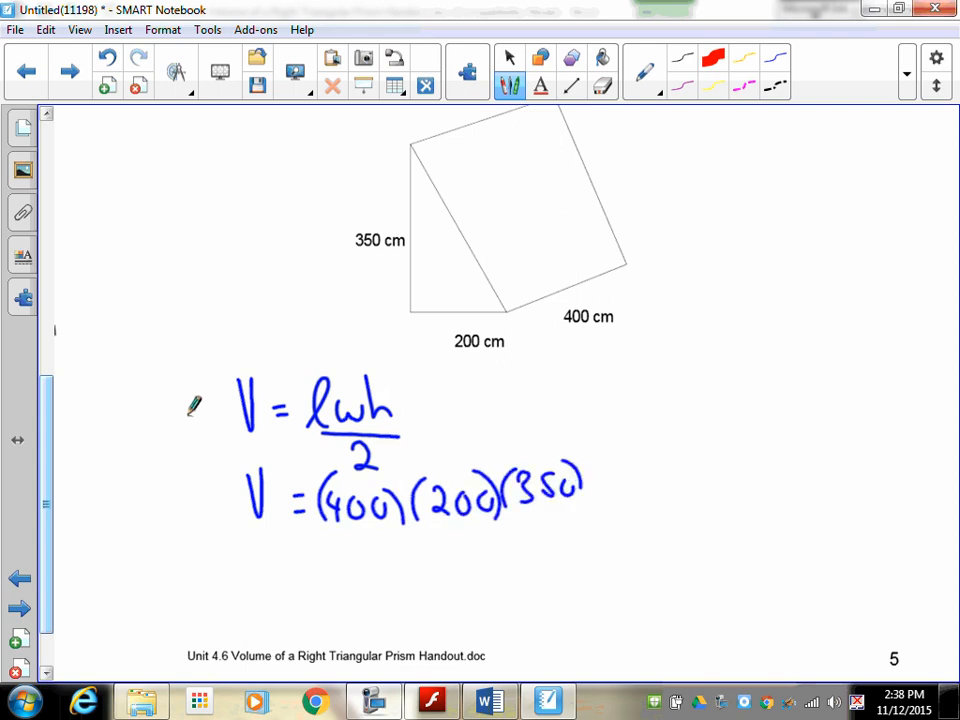
drag(318, 520, 600, 520)
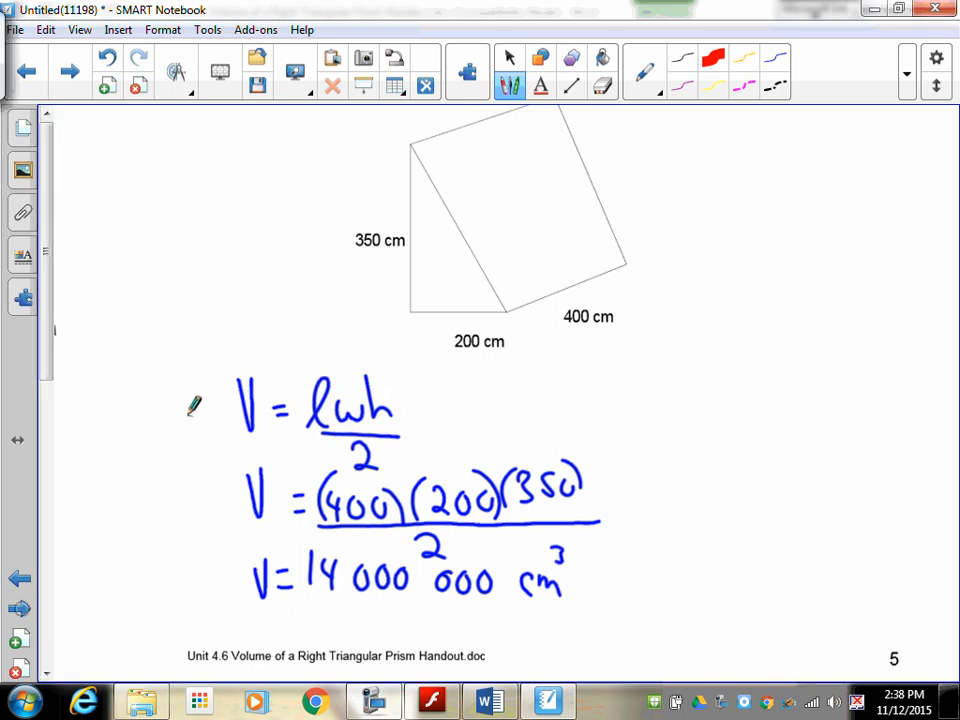
click(68, 71)
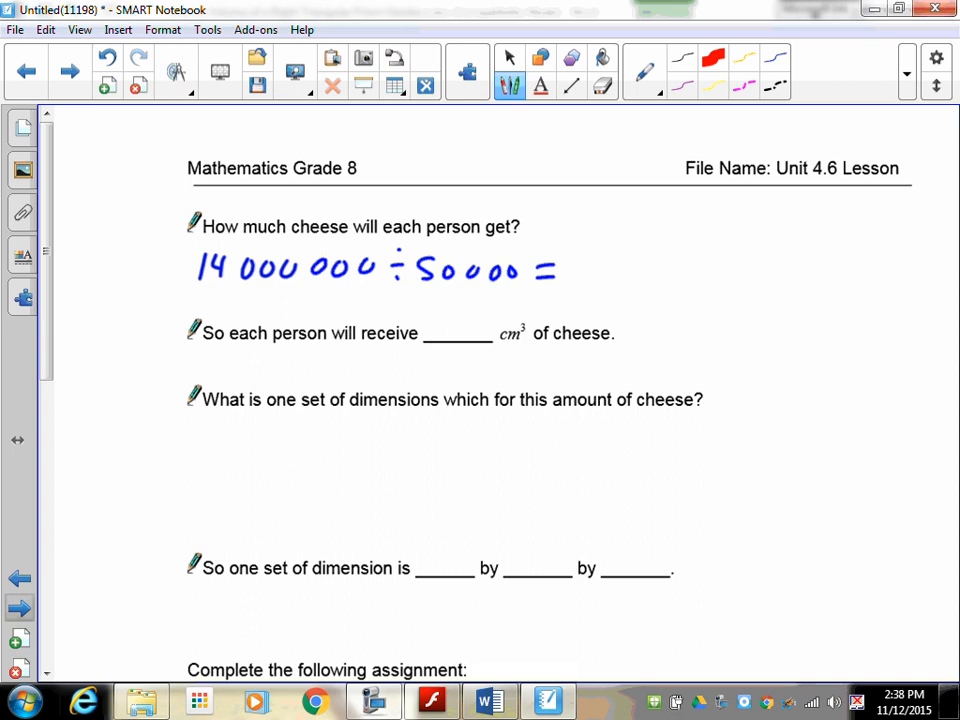
drag(580, 285, 600, 255)
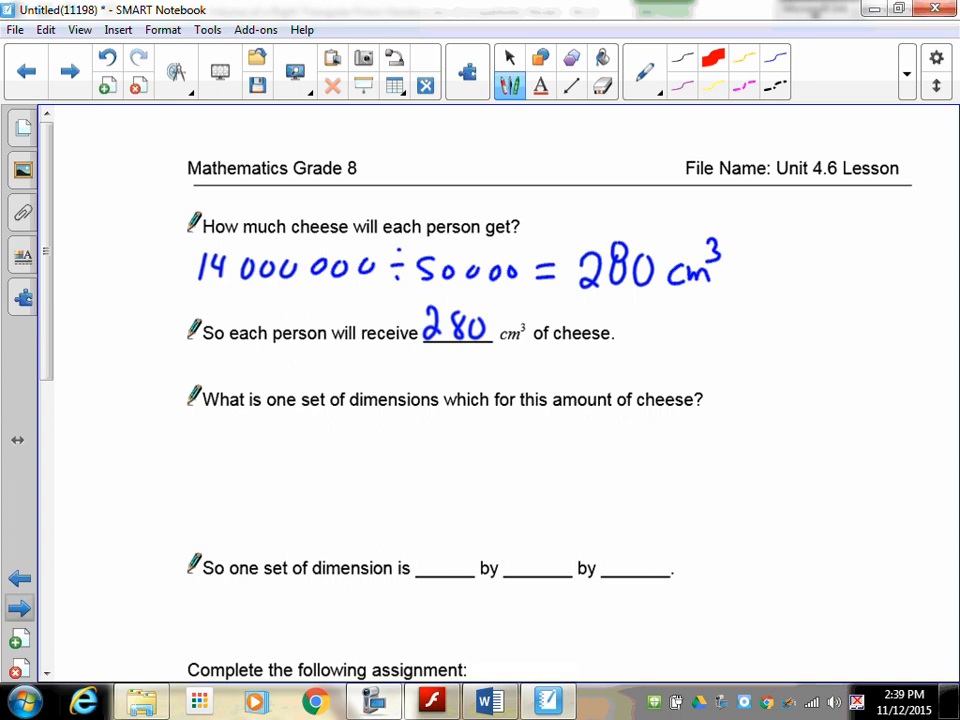
- Scroll down to the cheese dimensions question
scroll(down, 3)
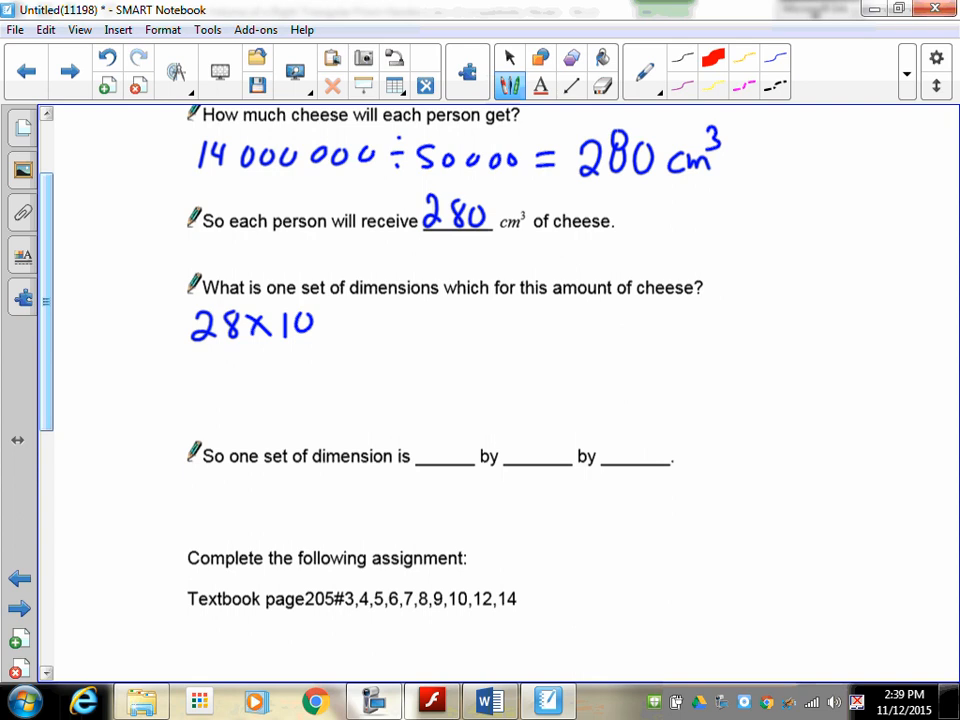
- Write 7 × 4 × 10 cm in the blanks with a box sketch, and underline 205
drag(295, 345, 300, 365)
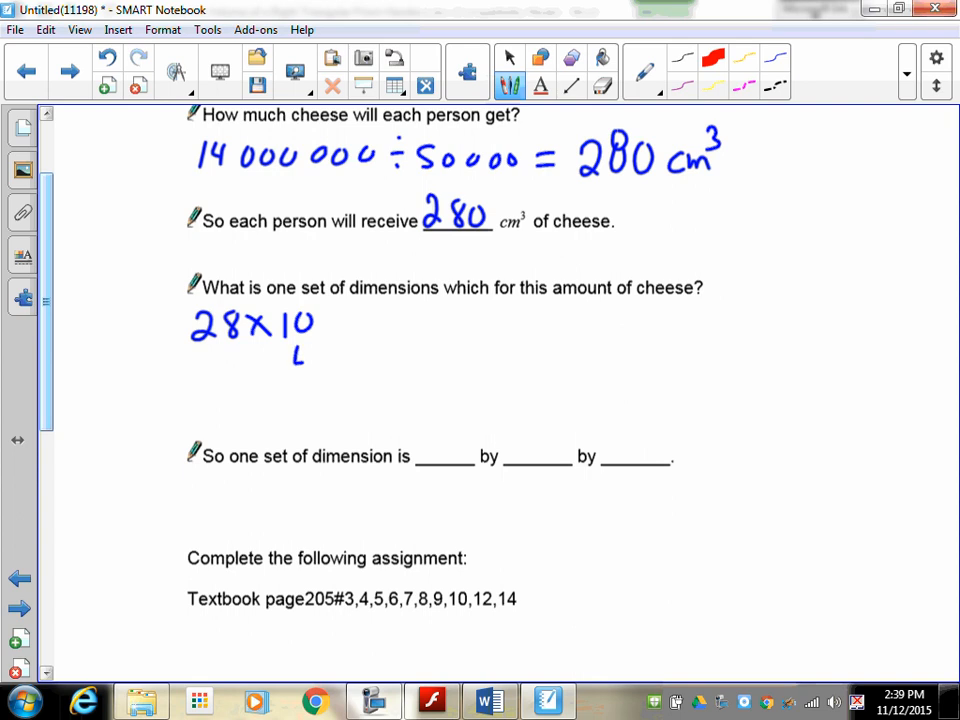
drag(152, 380, 182, 378)
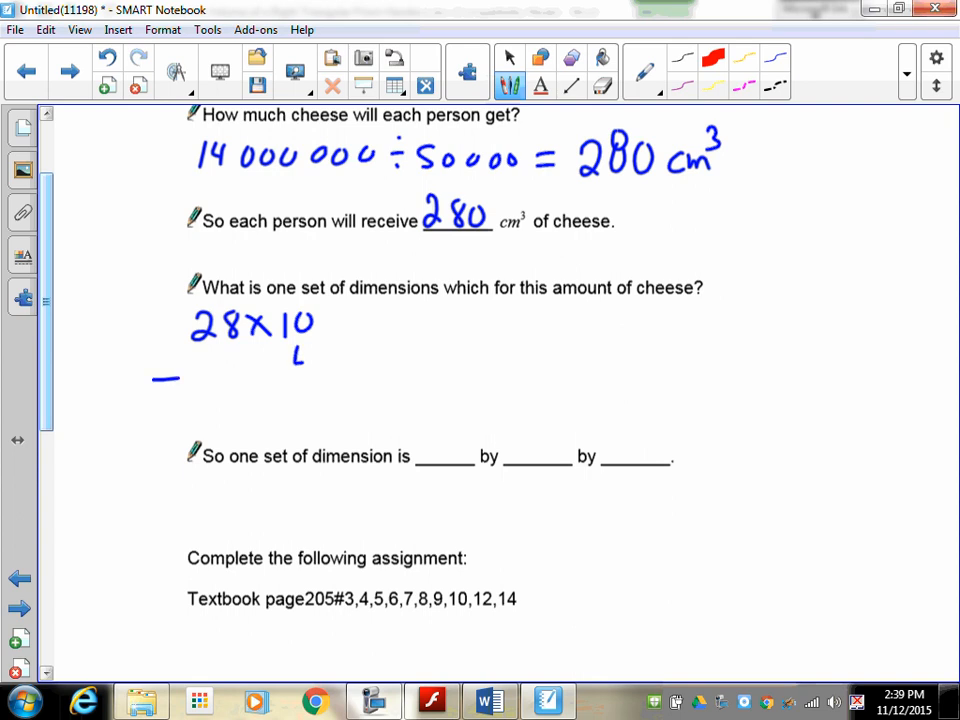
drag(155, 375, 290, 365)
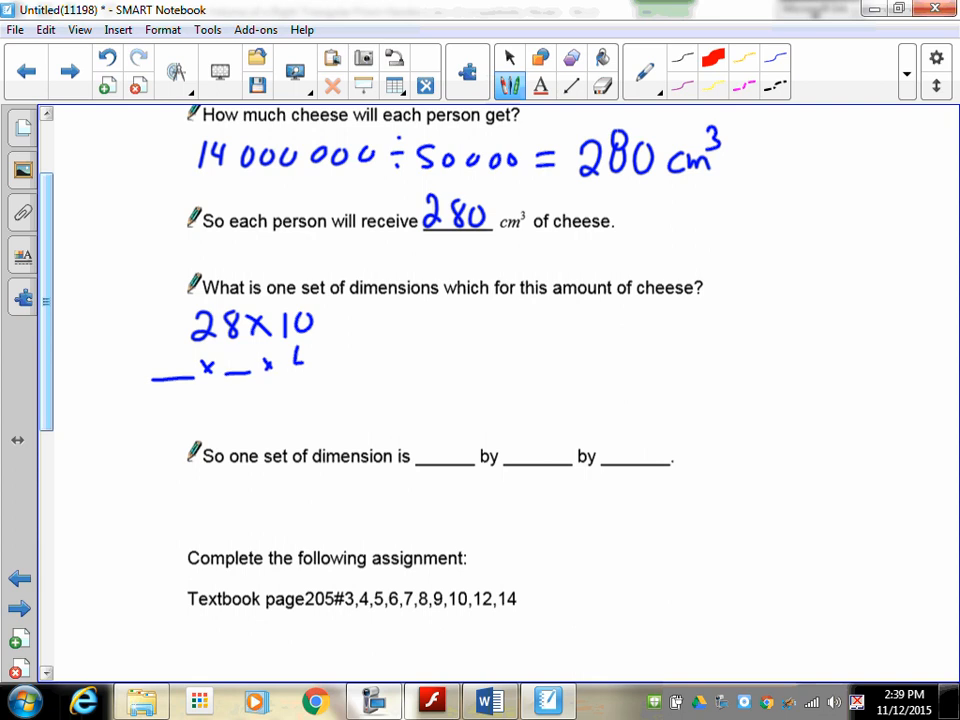
drag(160, 375, 245, 360)
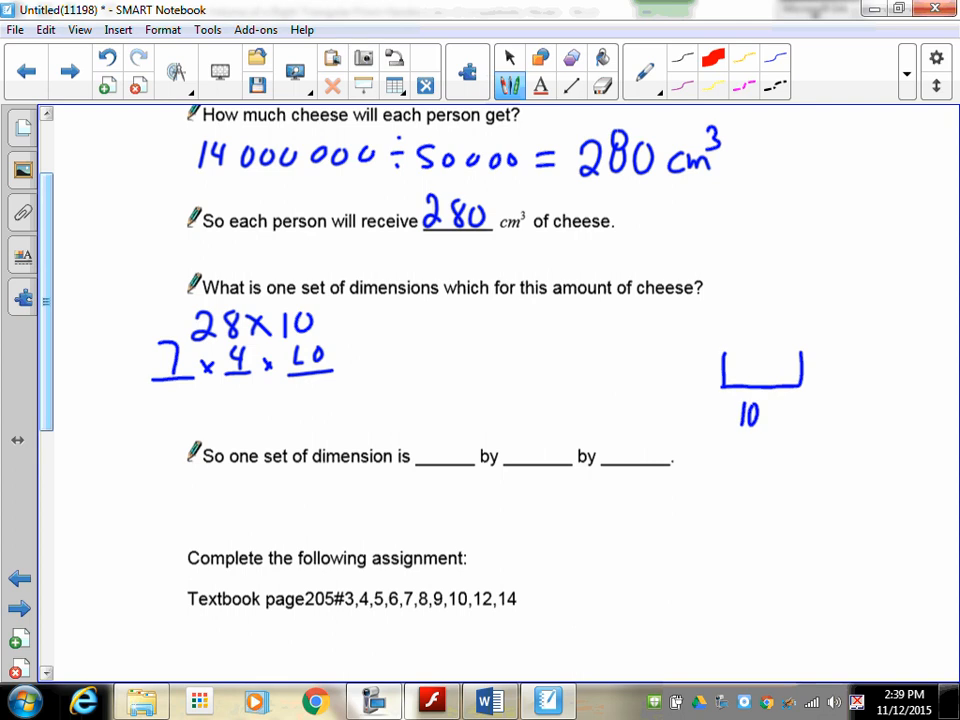
text(cm)
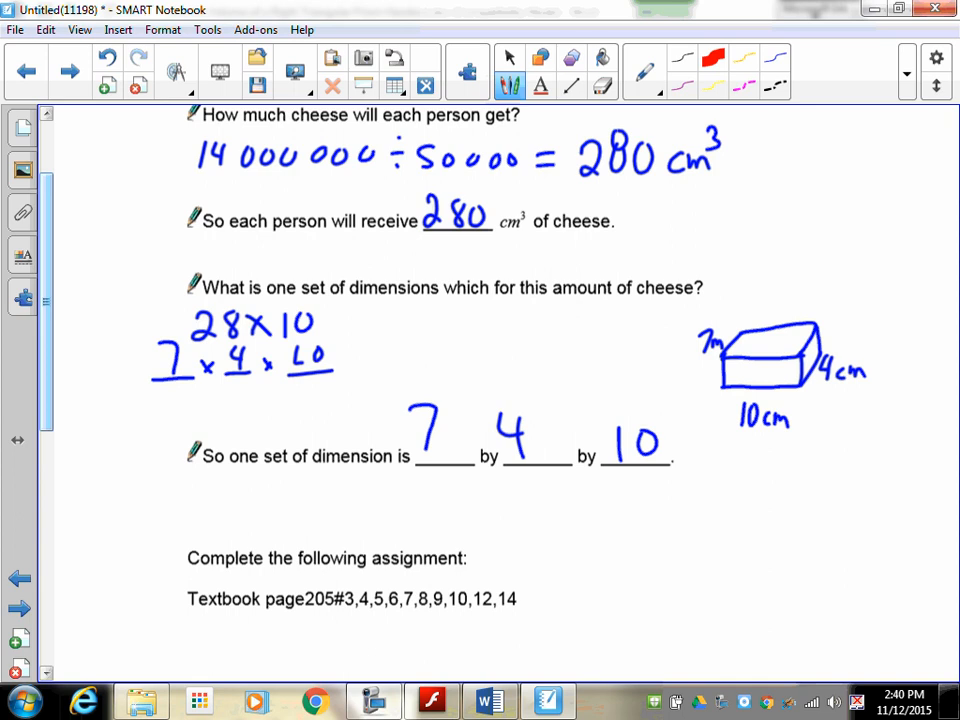
drag(305, 615, 345, 620)
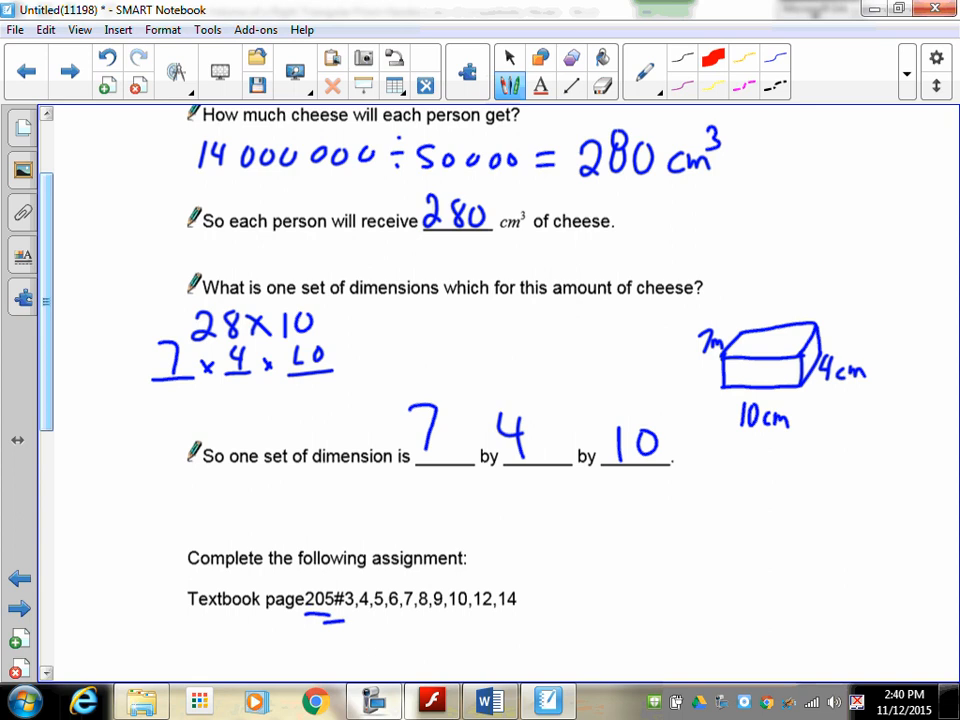